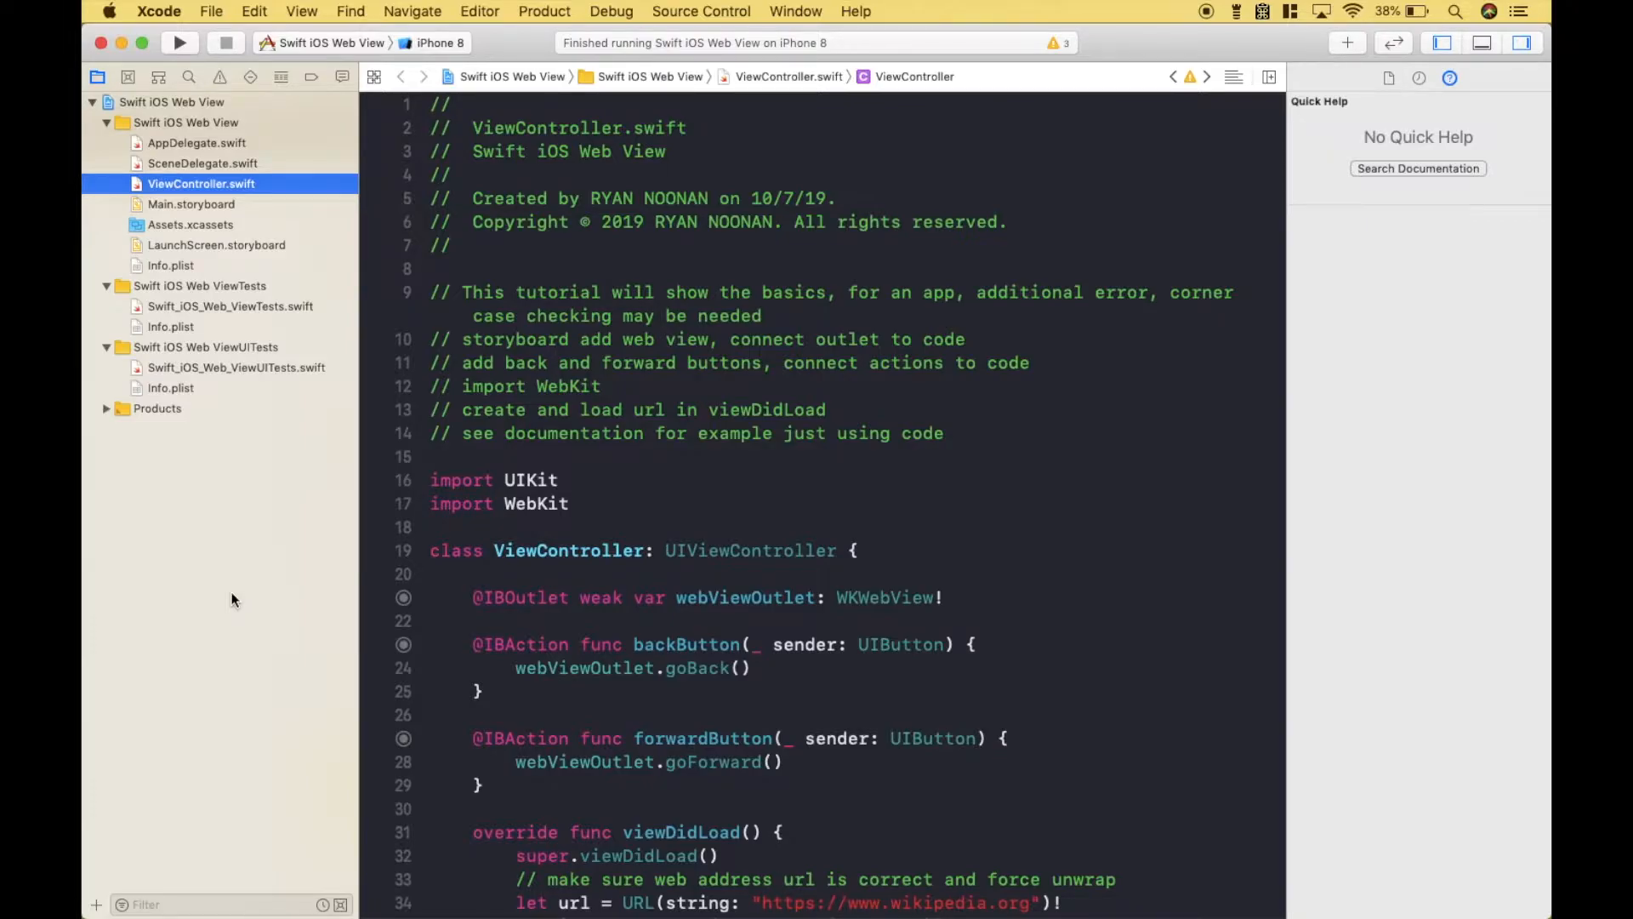
# Step: Open Main.storyboard, search the Object Library for 'button', and select the Forward button
pyautogui.click(191, 203)
pyautogui.write('web')
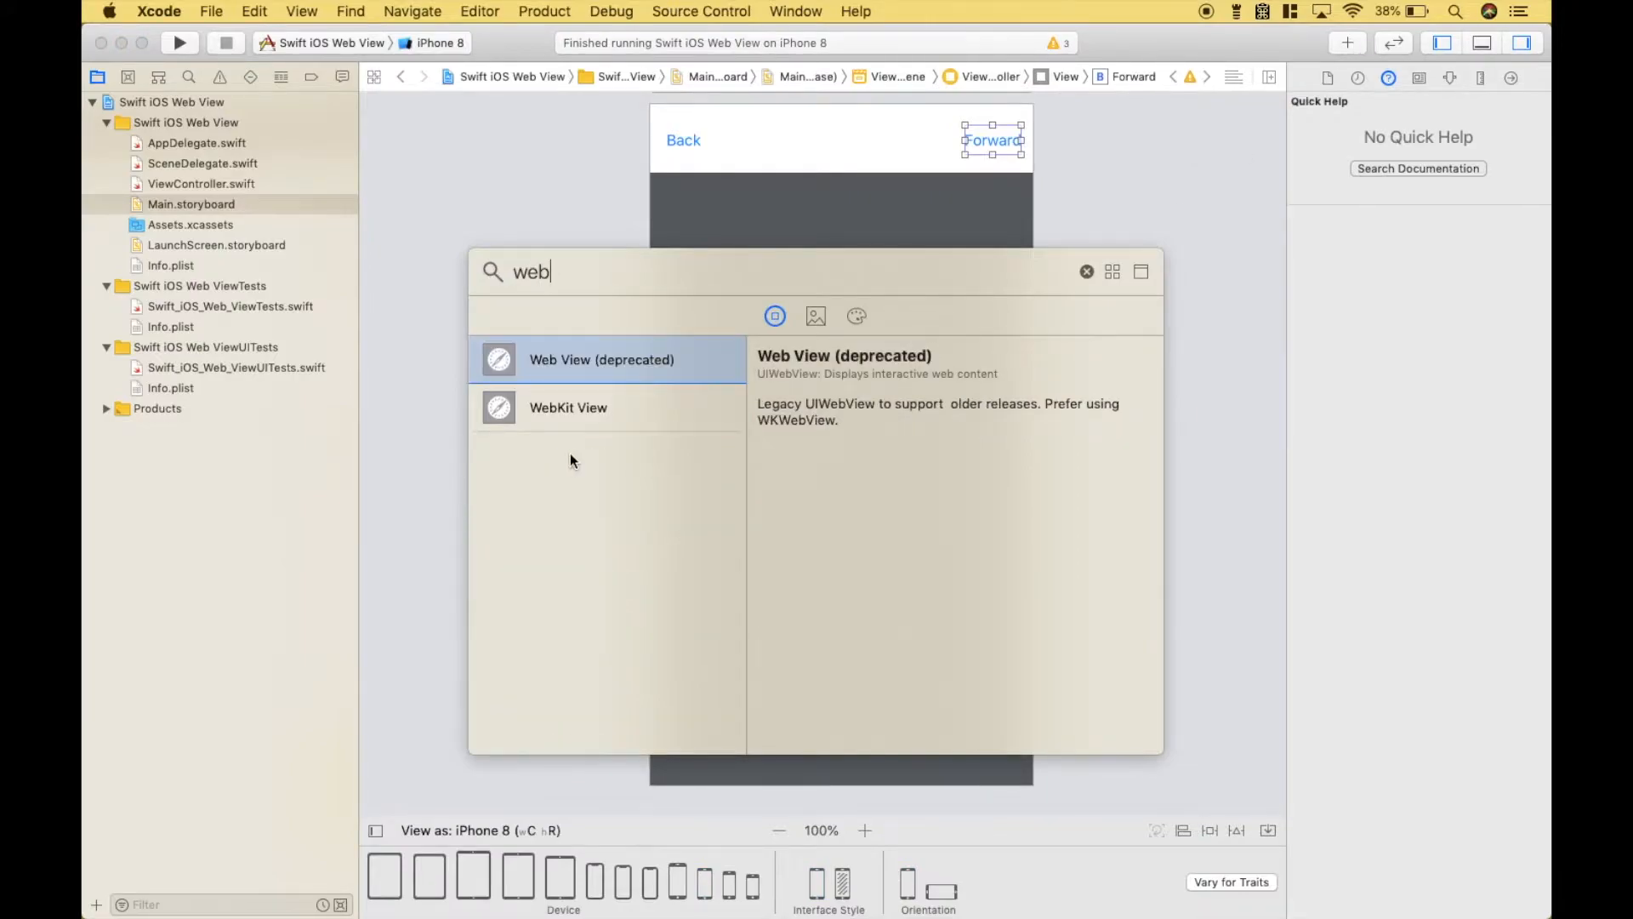
pyautogui.moveTo(767, 209)
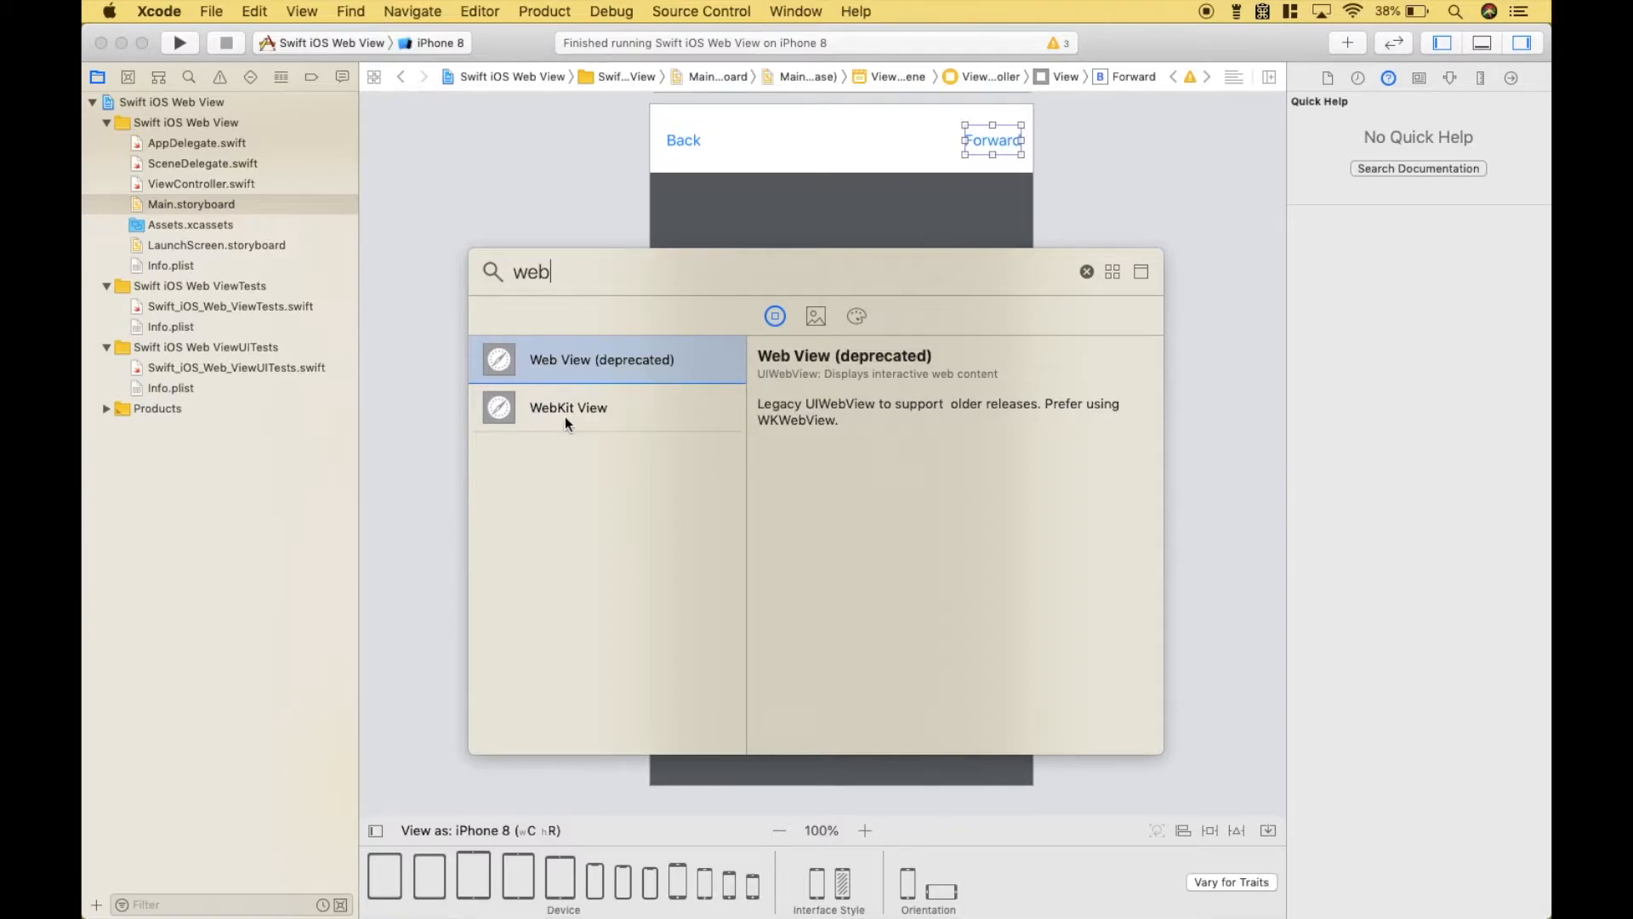
pyautogui.click(1086, 272)
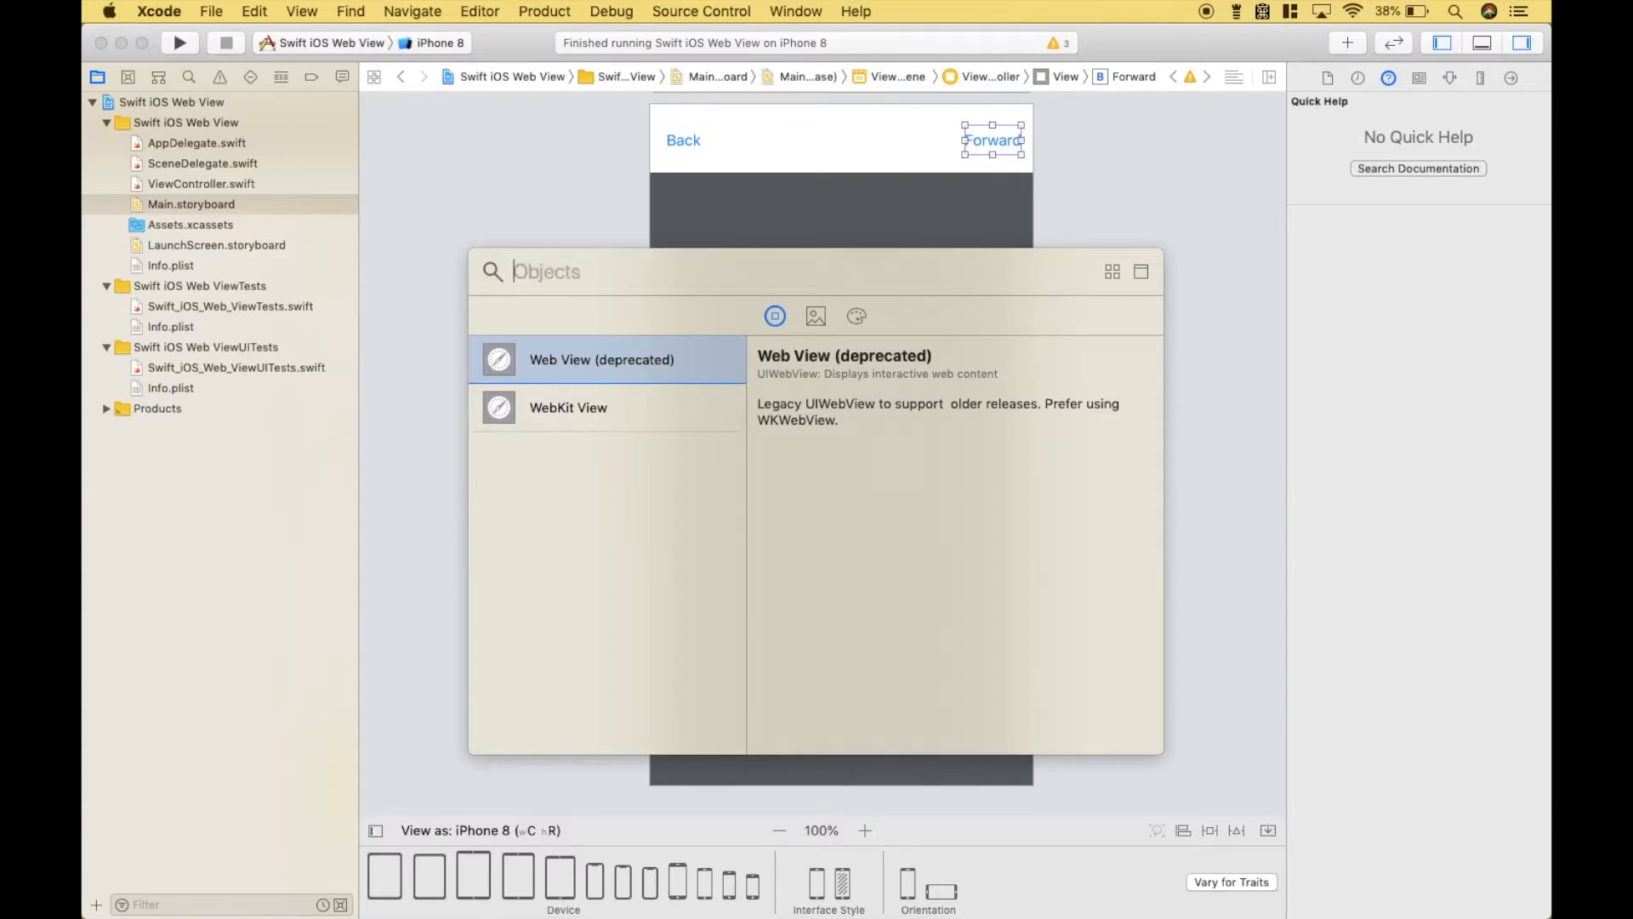
pyautogui.write('button')
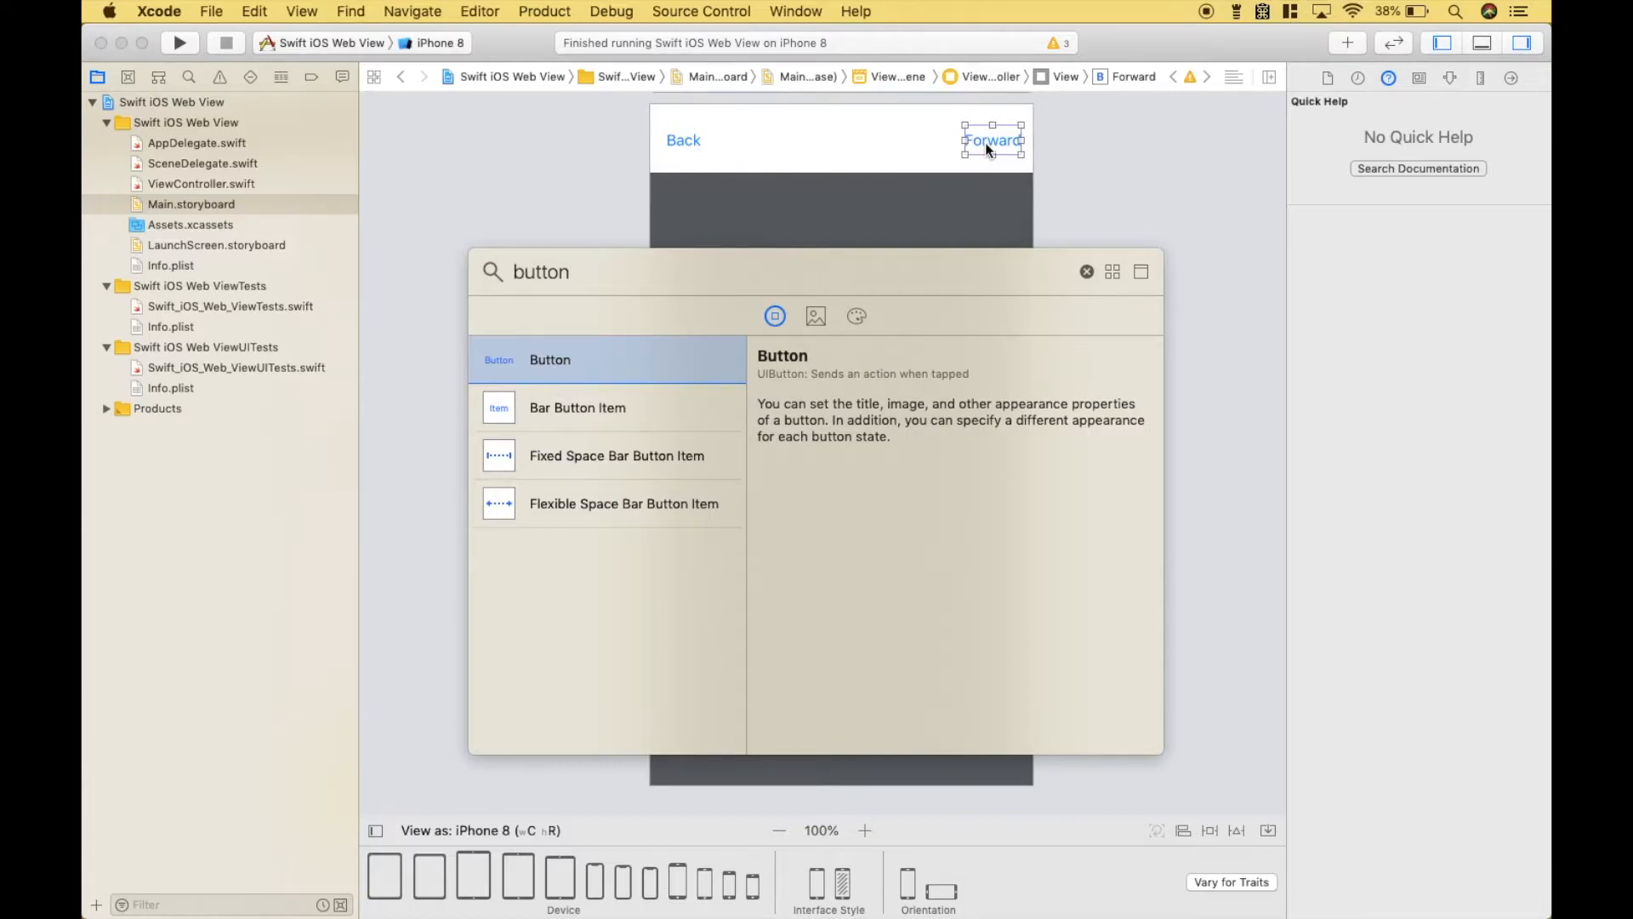
pyautogui.click(200, 184)
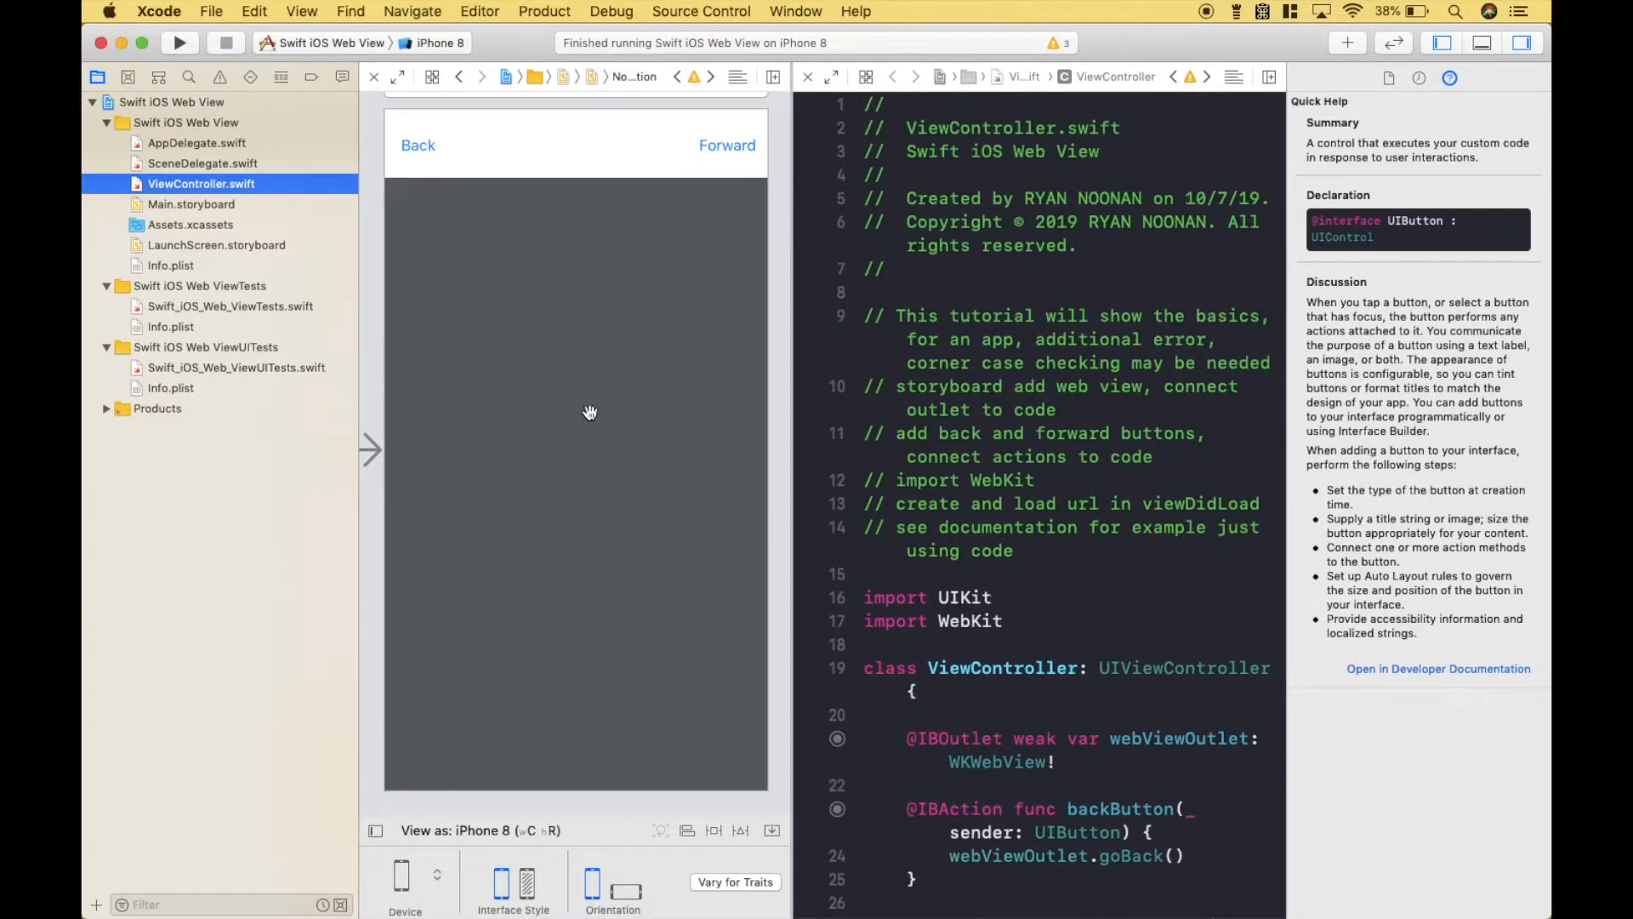
pyautogui.moveTo(562, 433)
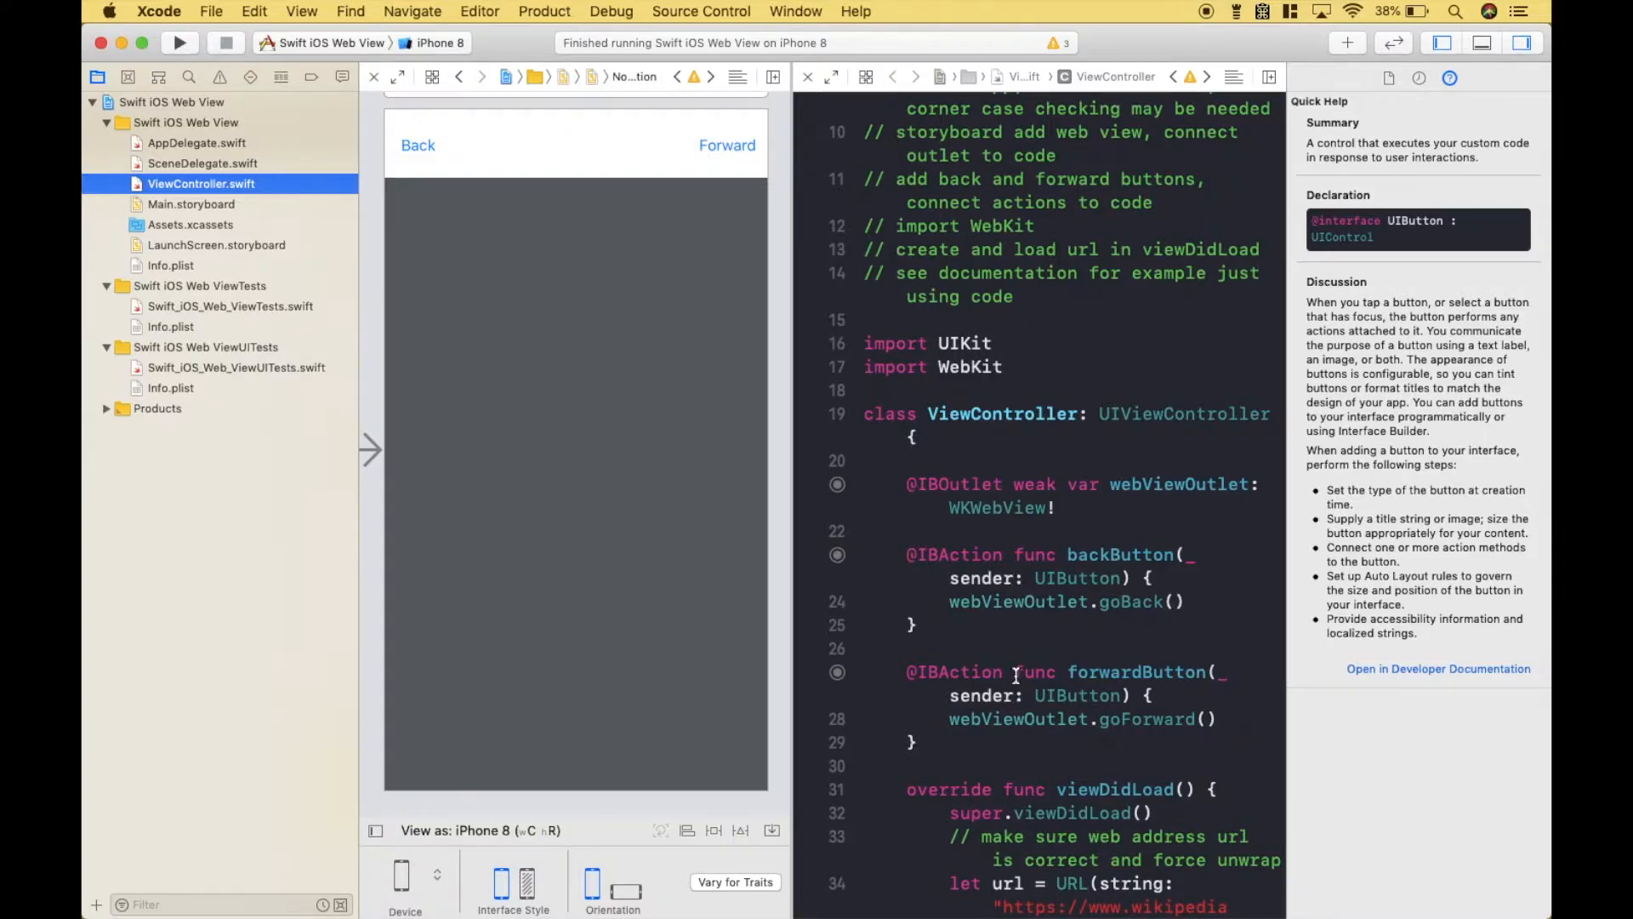
pyautogui.moveTo(953, 602)
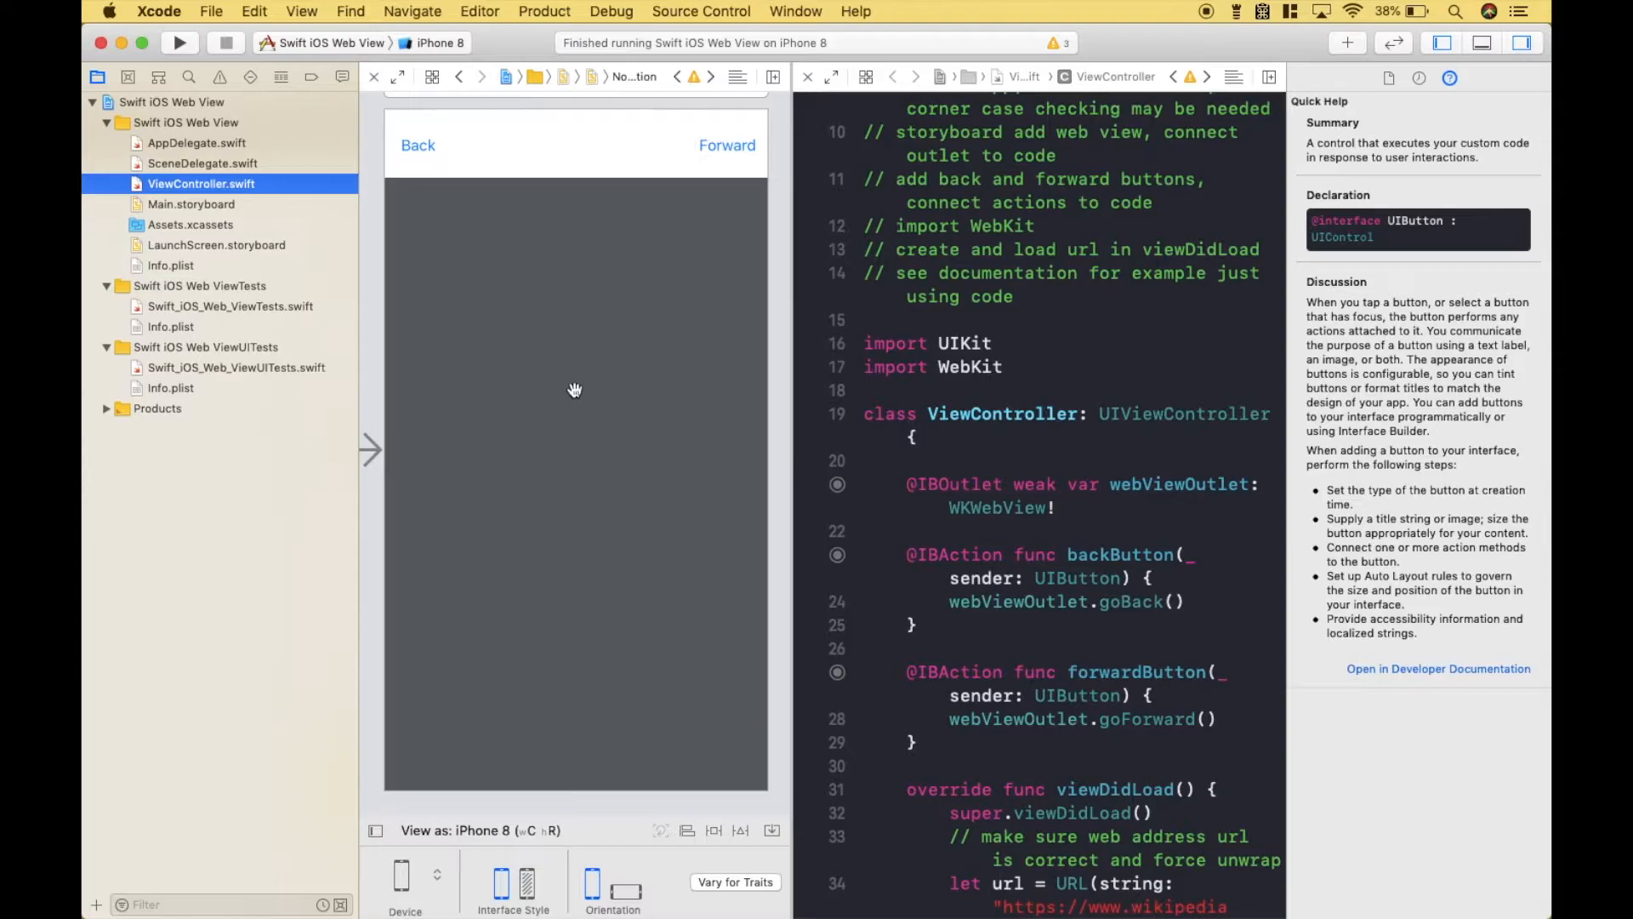
# Step: Select the web view on the storyboard
pyautogui.click(575, 484)
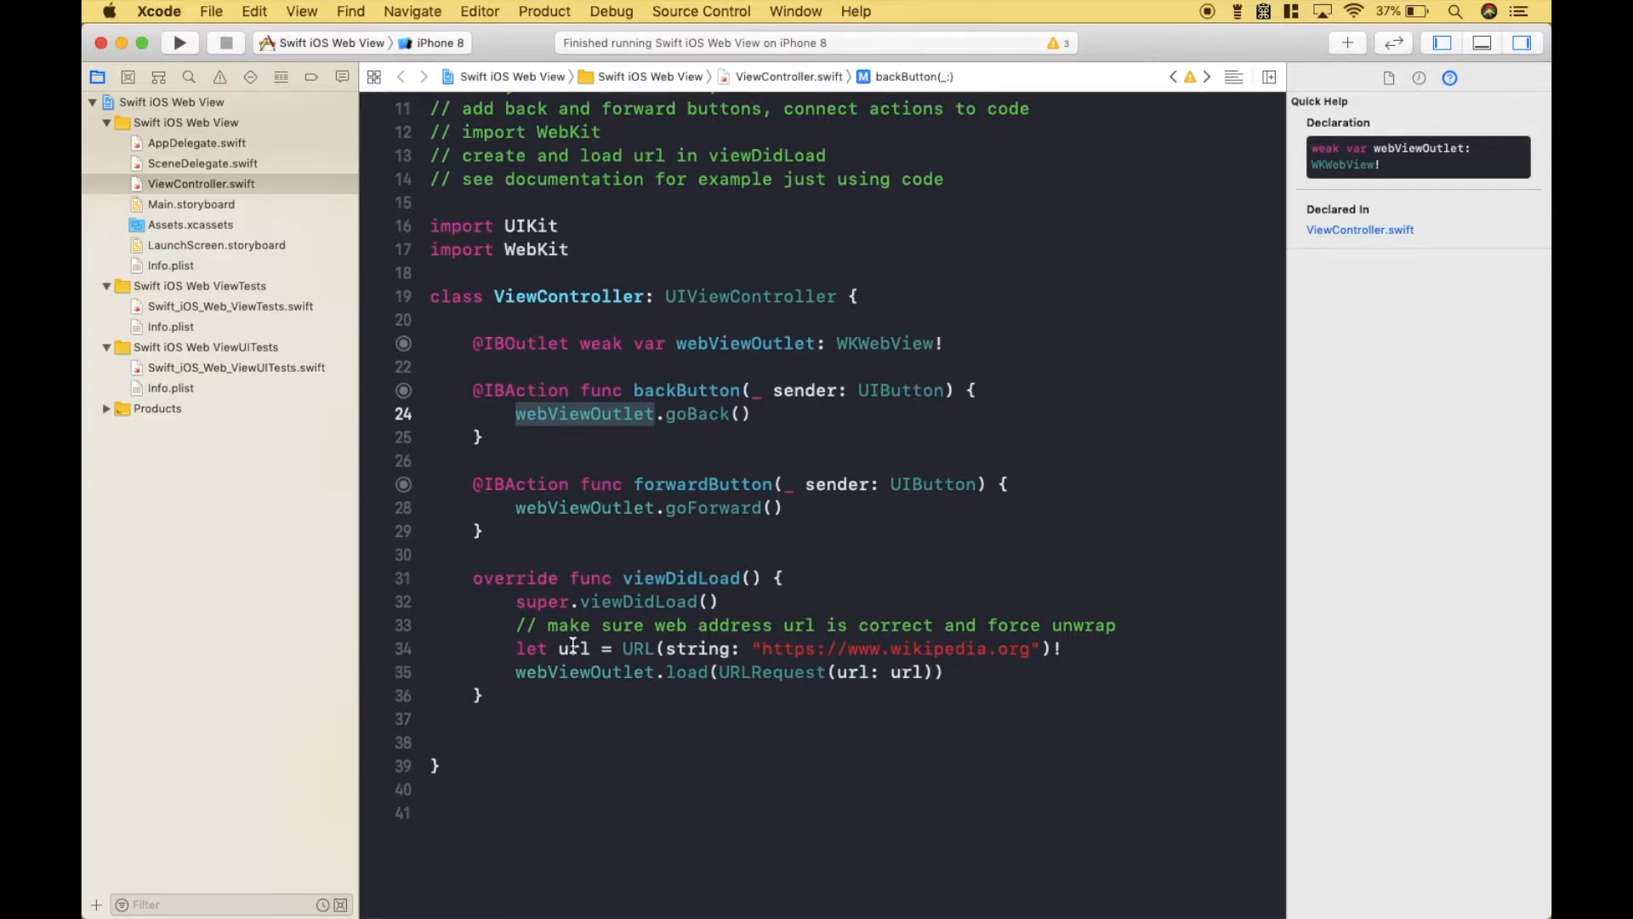
pyautogui.moveTo(602, 601)
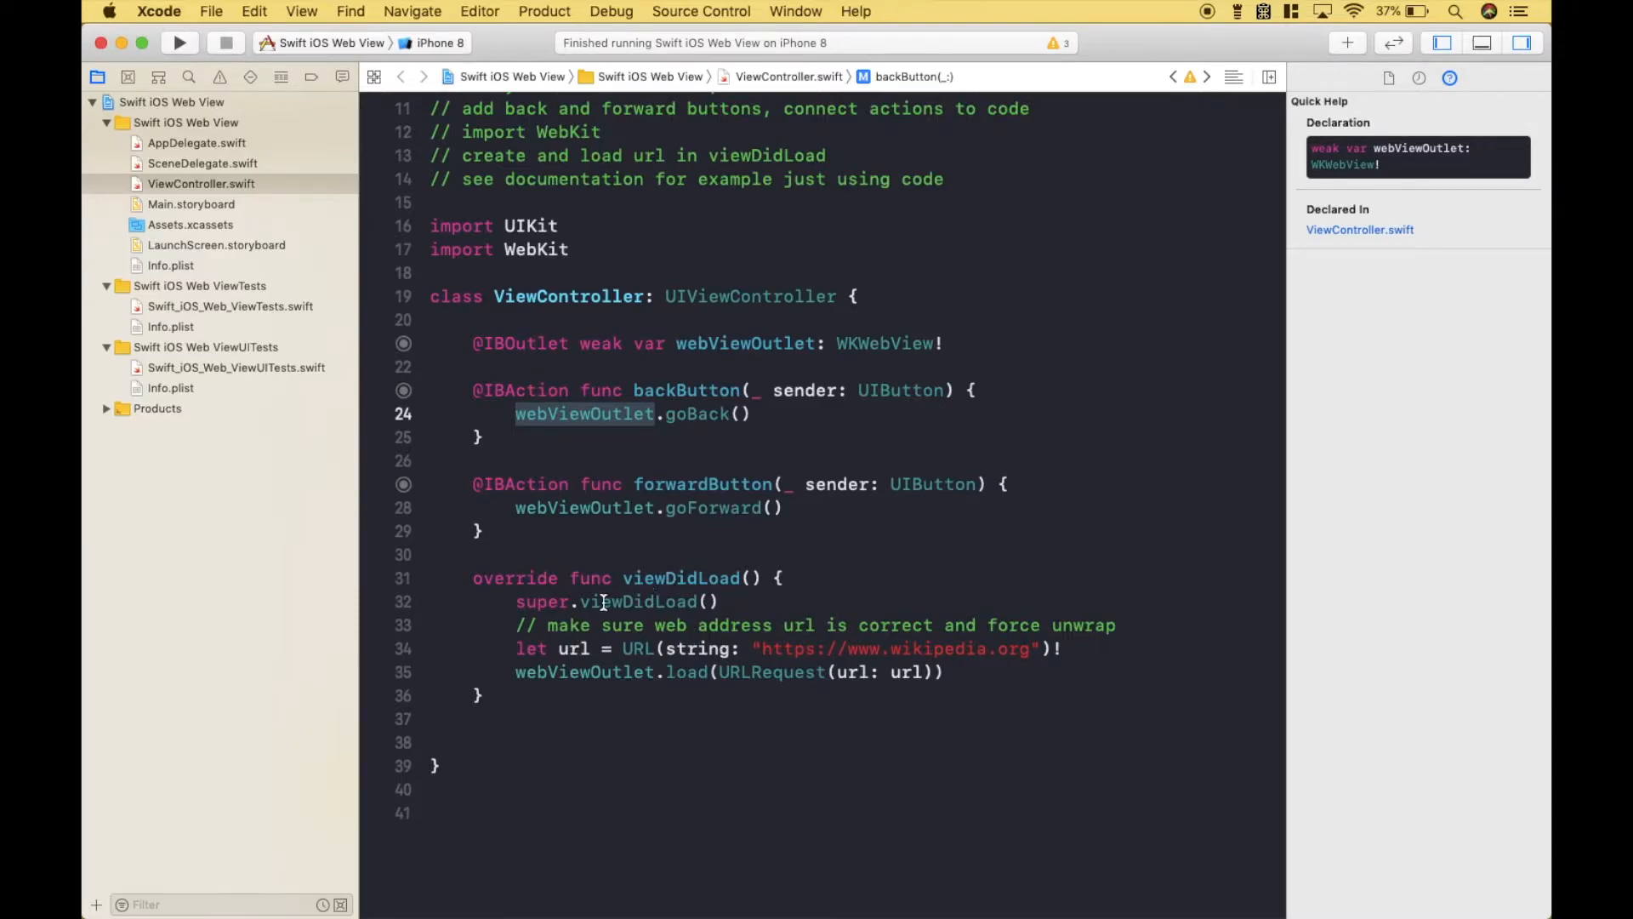
pyautogui.click(639, 601)
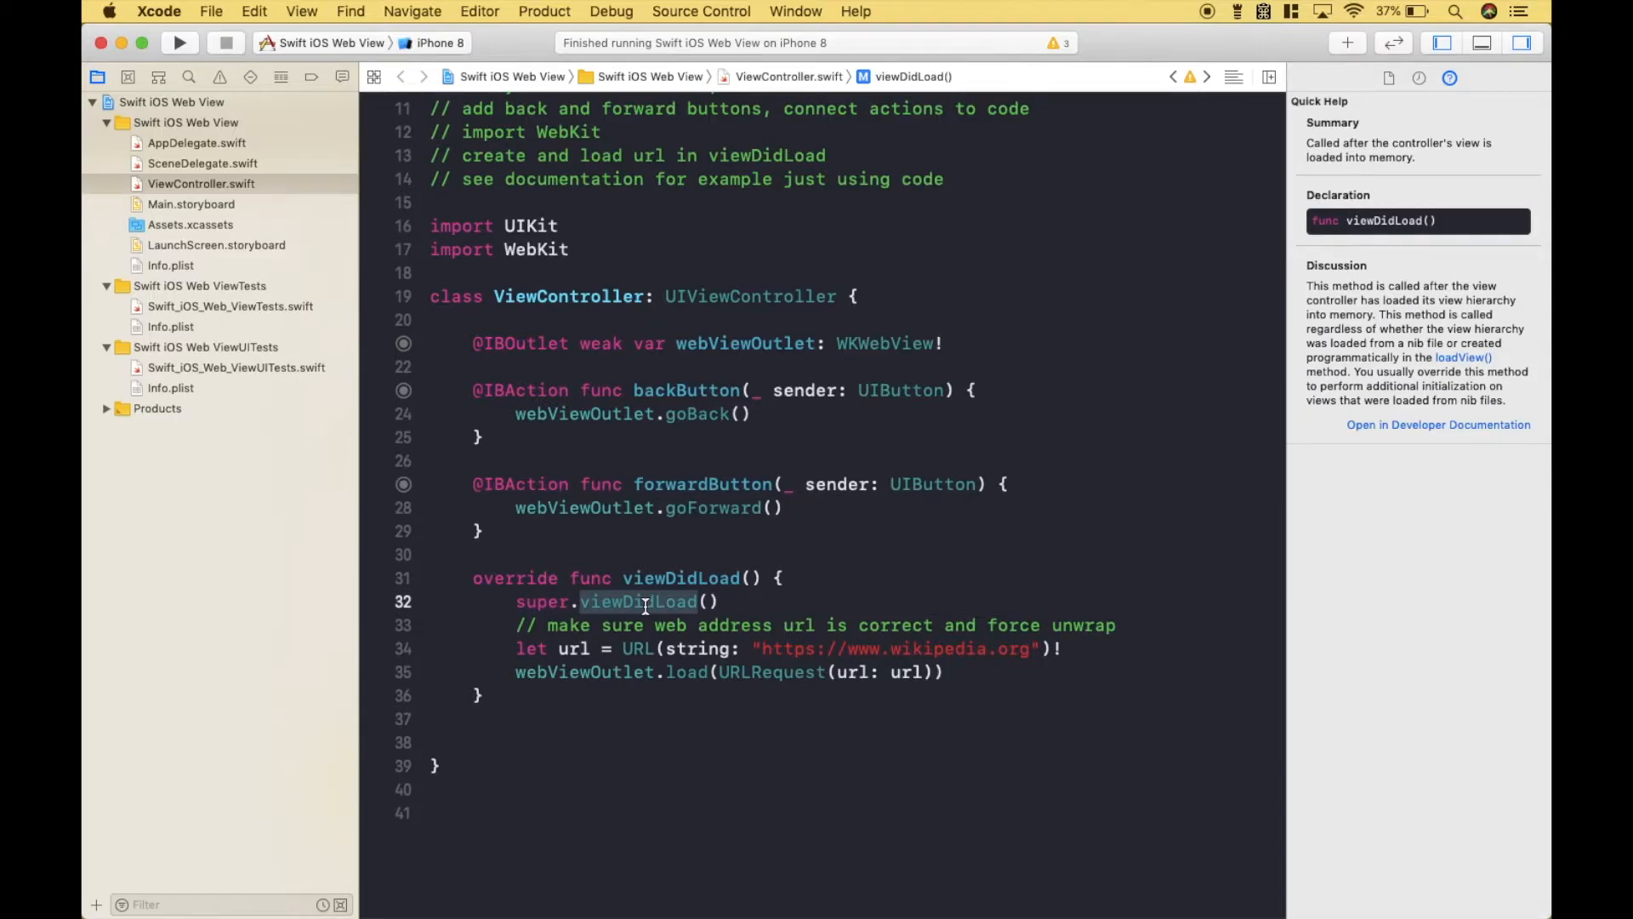
pyautogui.moveTo(573, 648)
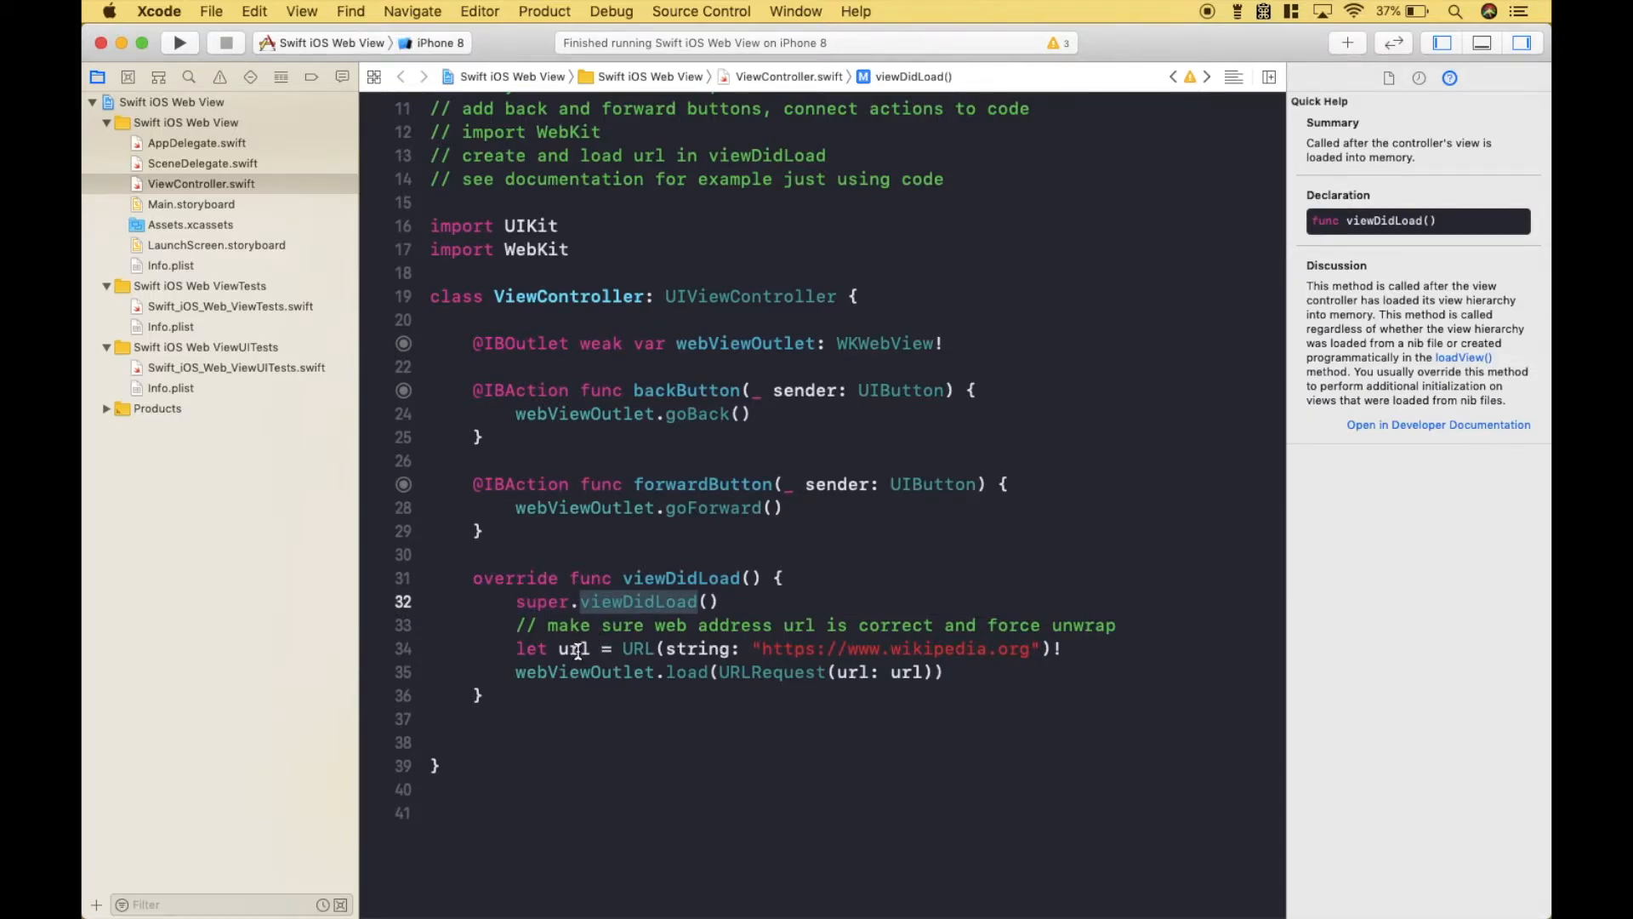
pyautogui.click(637, 648)
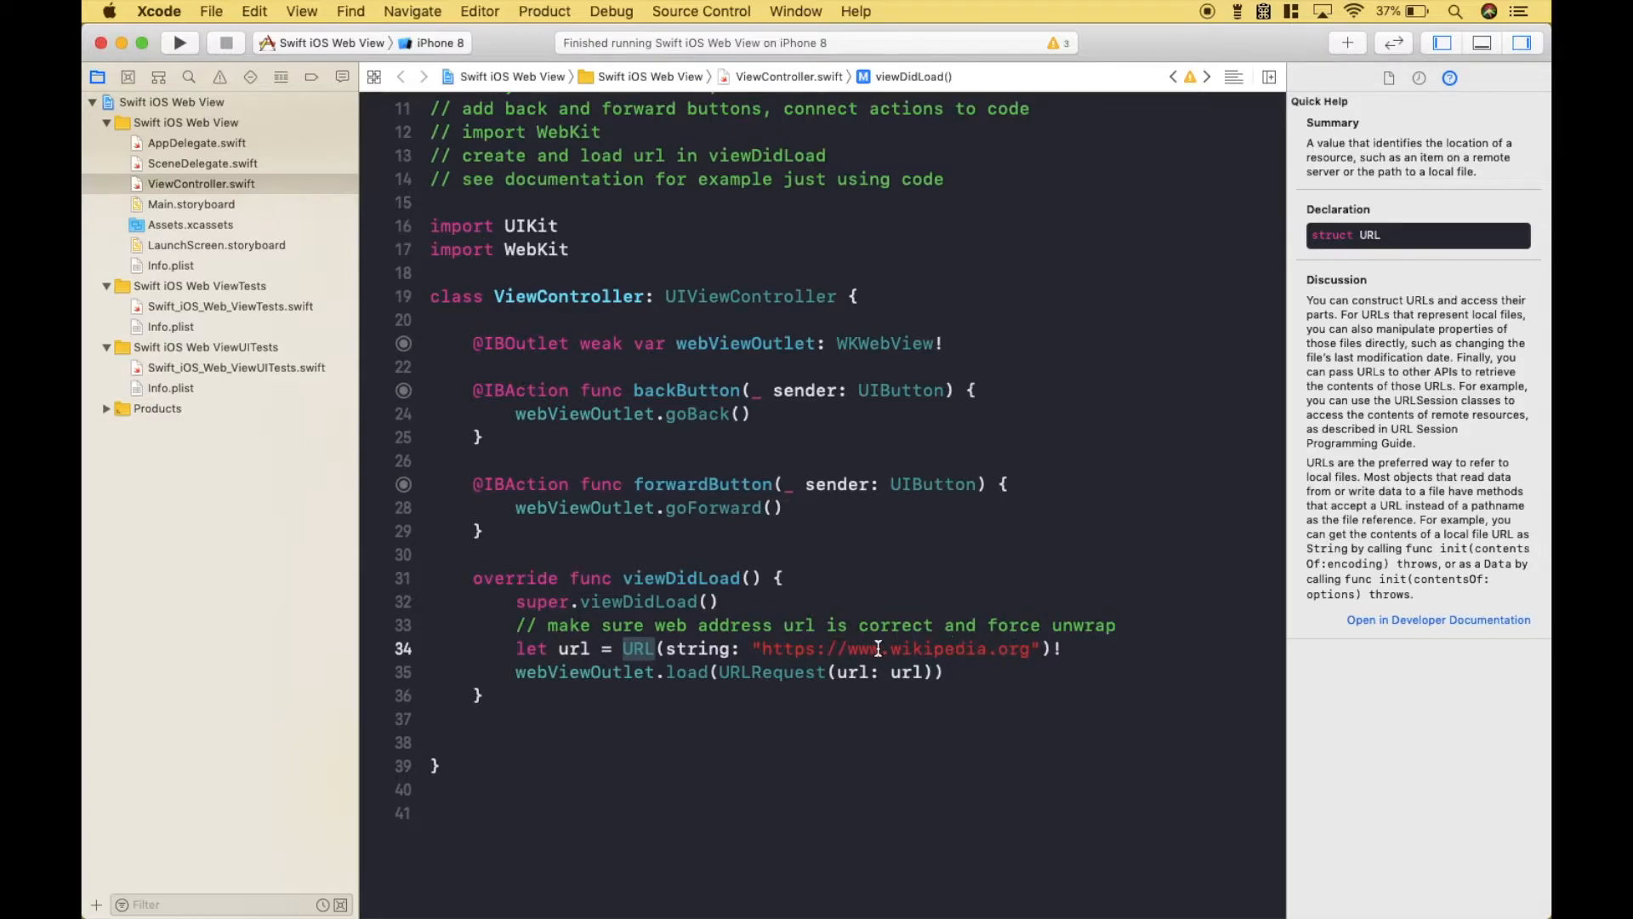
pyautogui.click(584, 672)
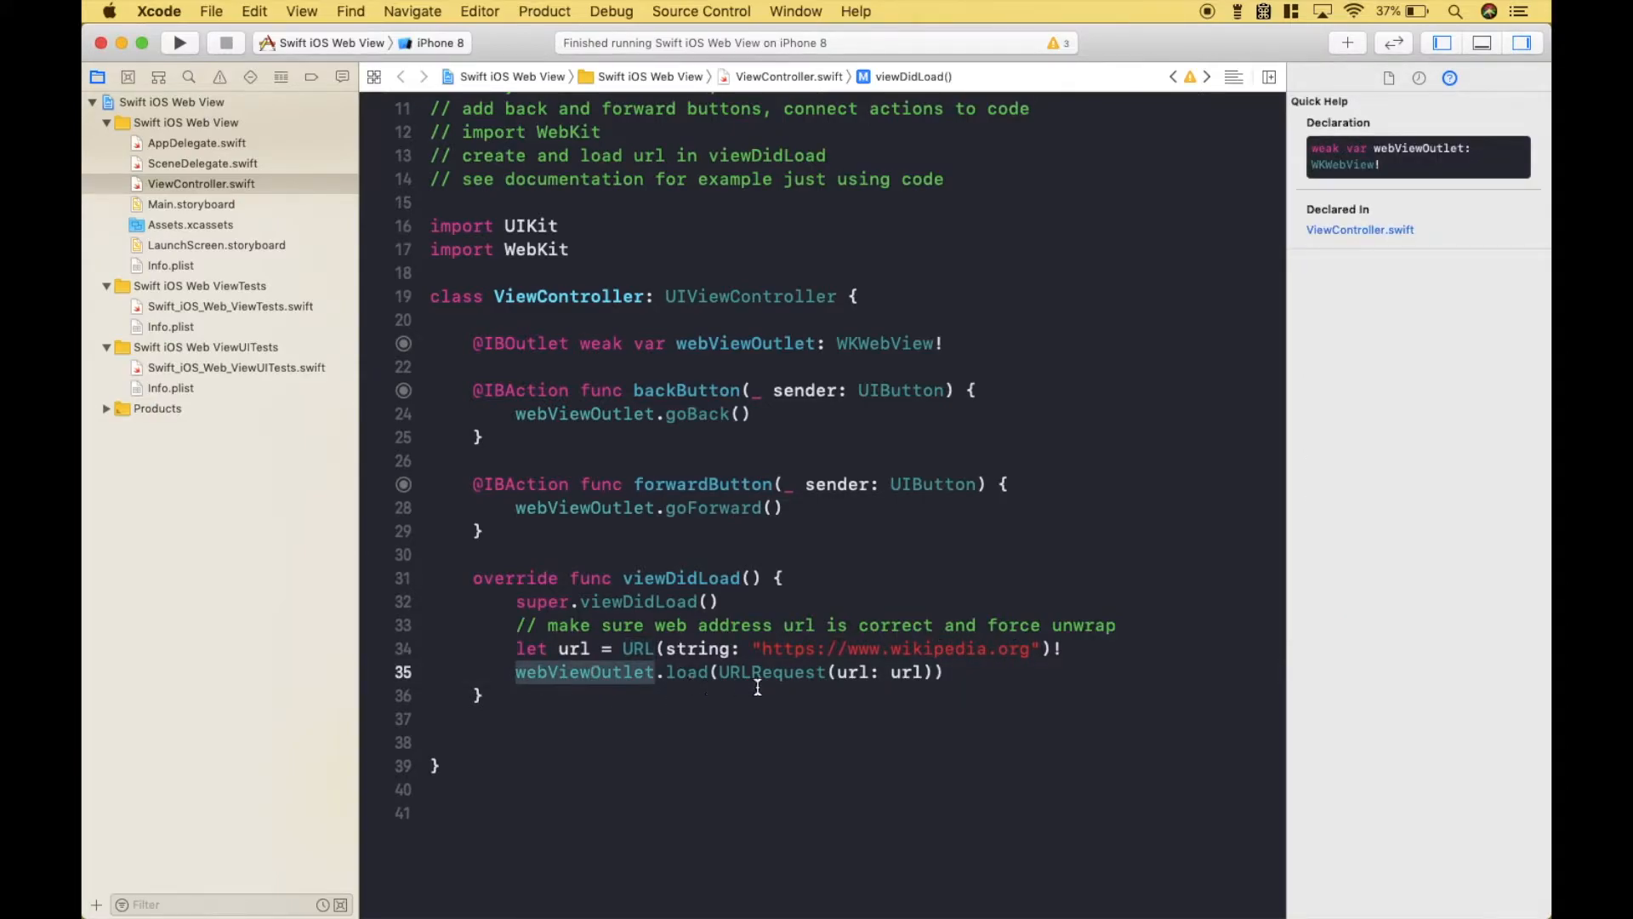
pyautogui.click(770, 672)
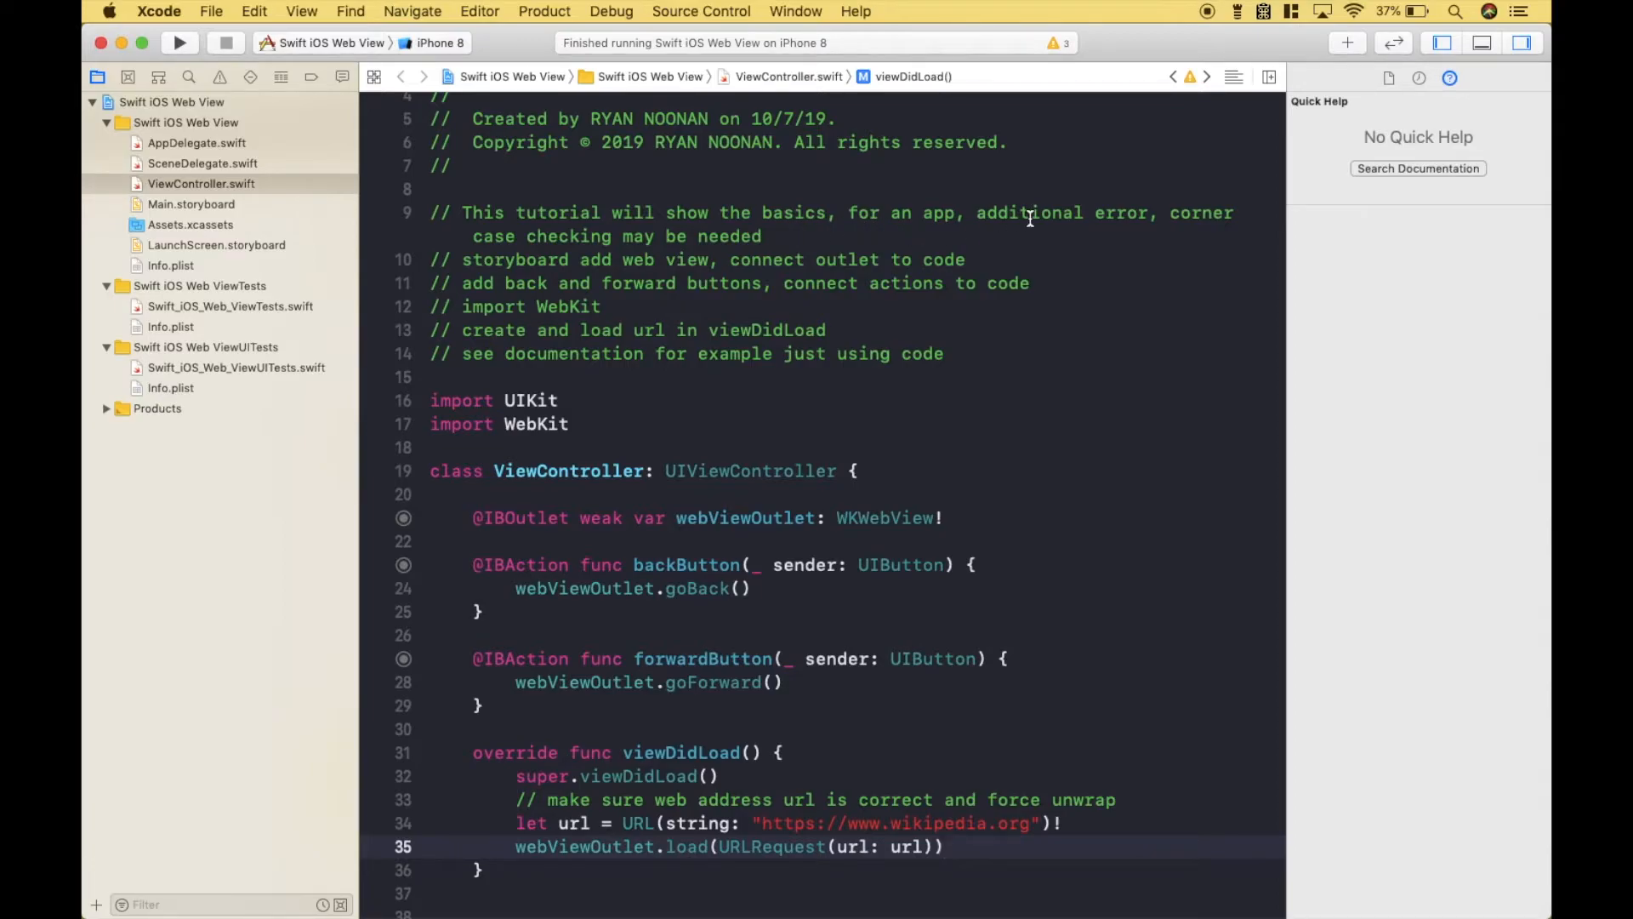
pyautogui.moveTo(670, 236)
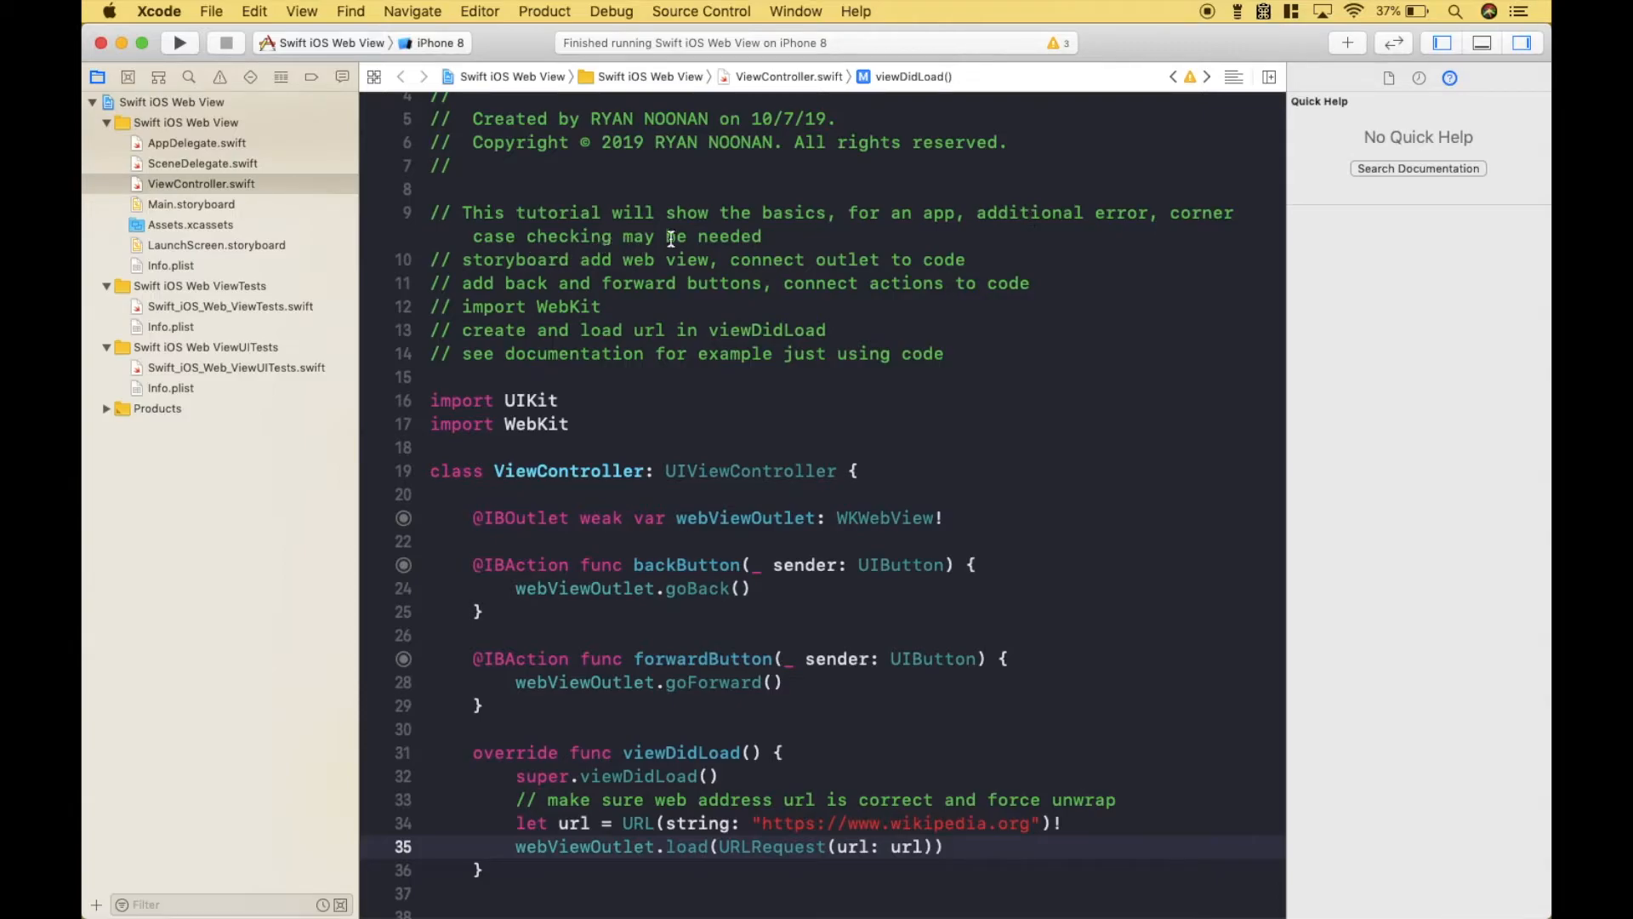
# Step: Build and run the Swift iOS Web View app on the iPhone 8 simulator
pyautogui.scroll(-3)
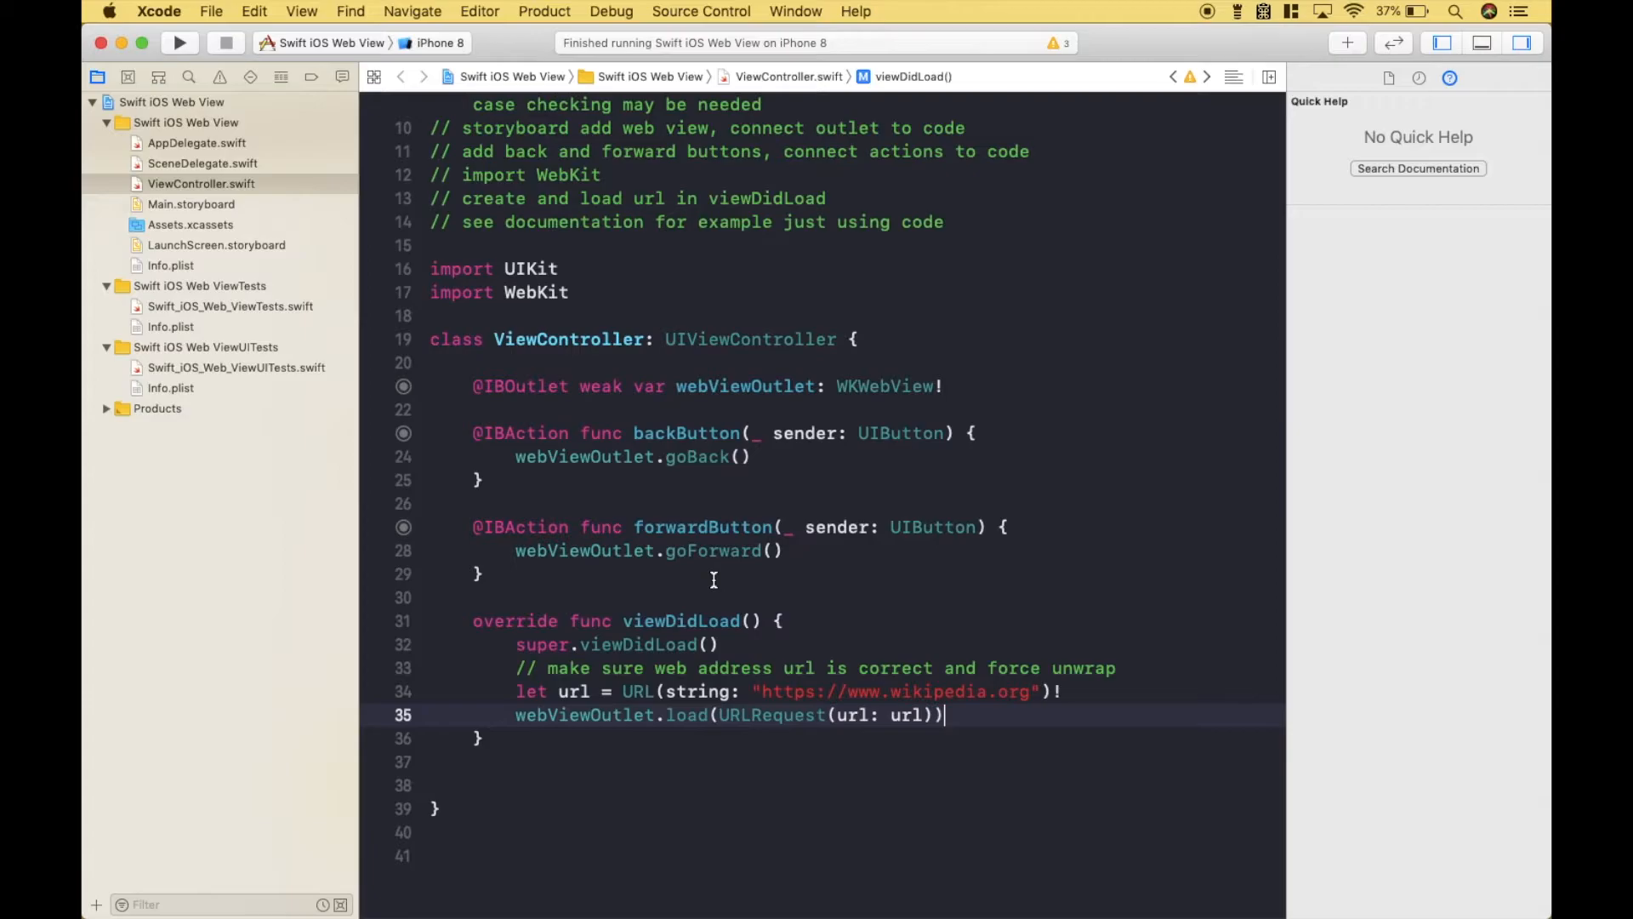
pyautogui.moveTo(375, 232)
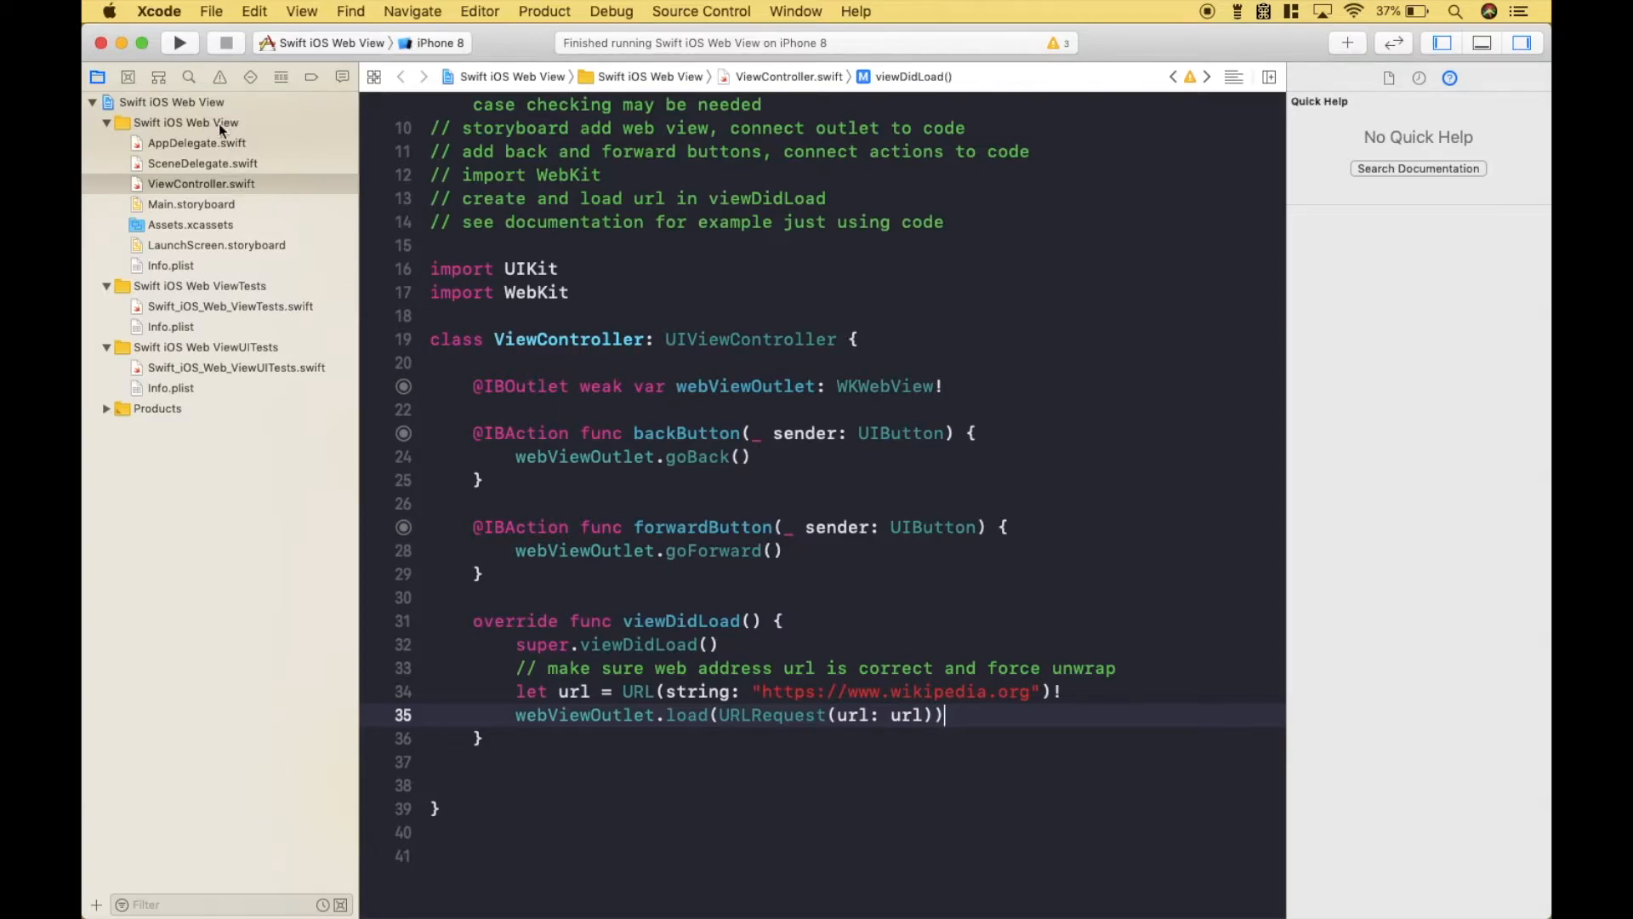
pyautogui.click(178, 42)
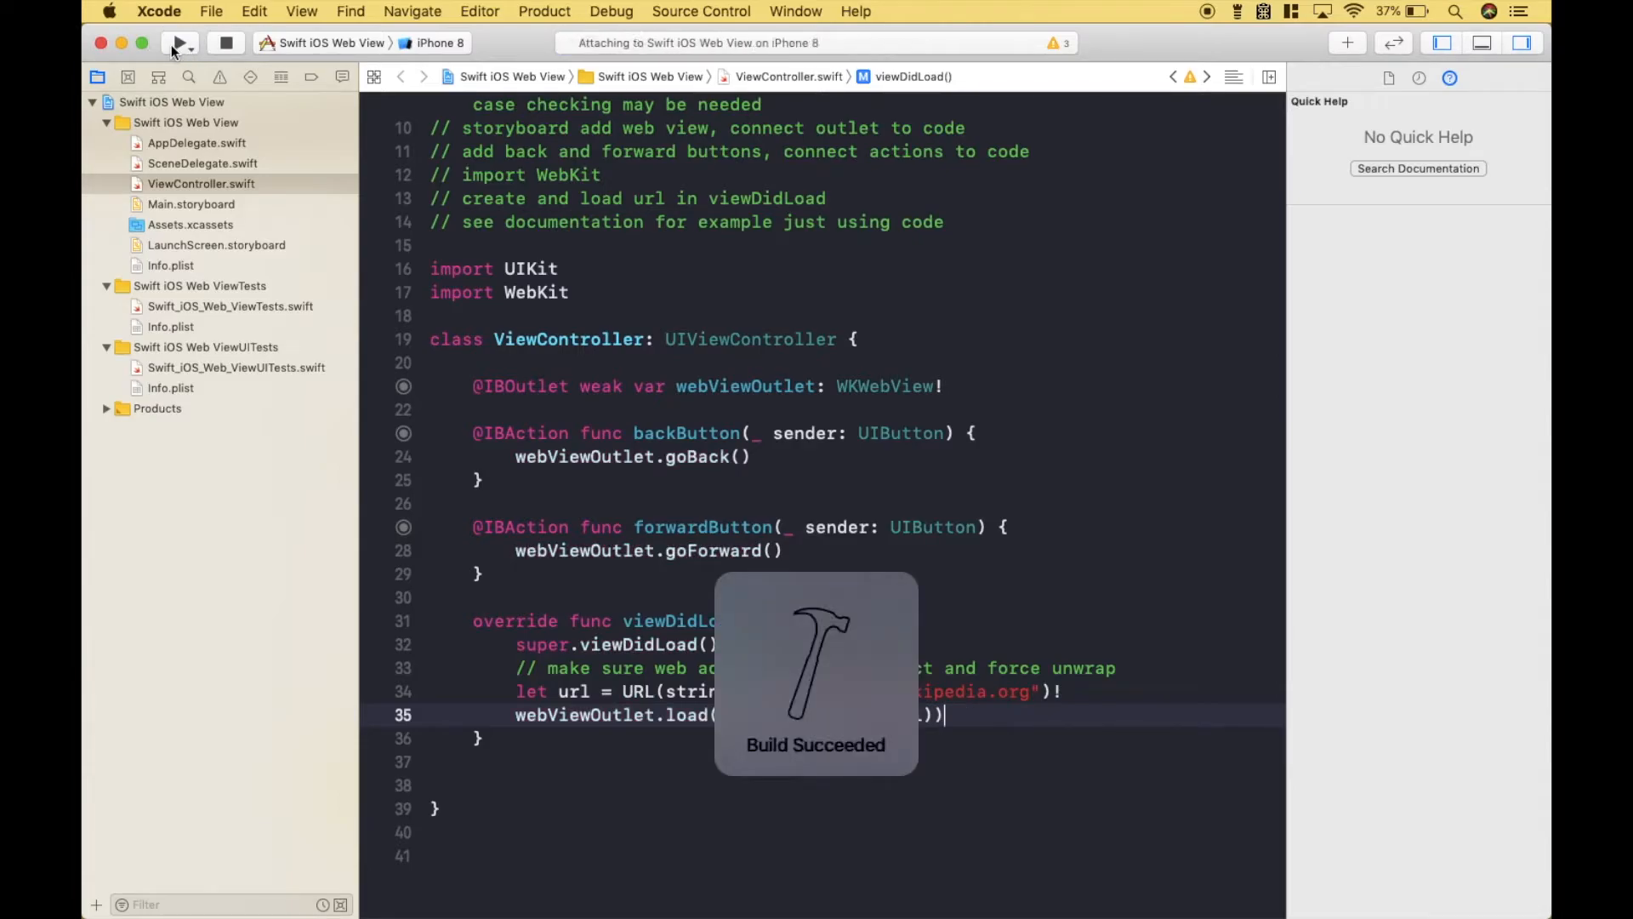
pyautogui.click(177, 43)
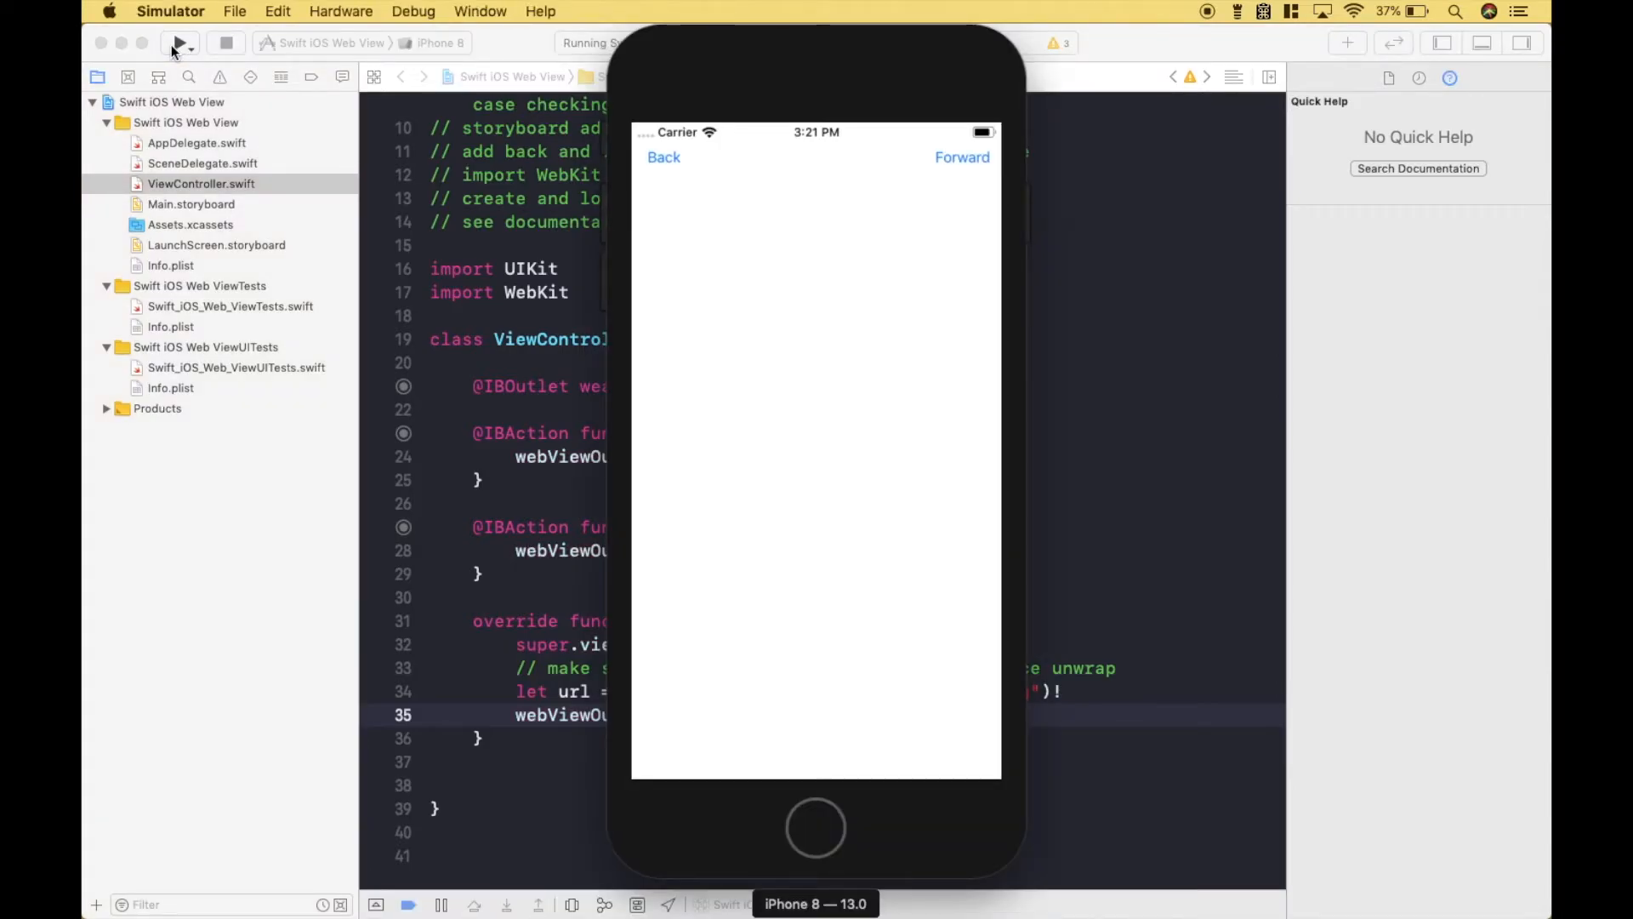
pyautogui.click(177, 42)
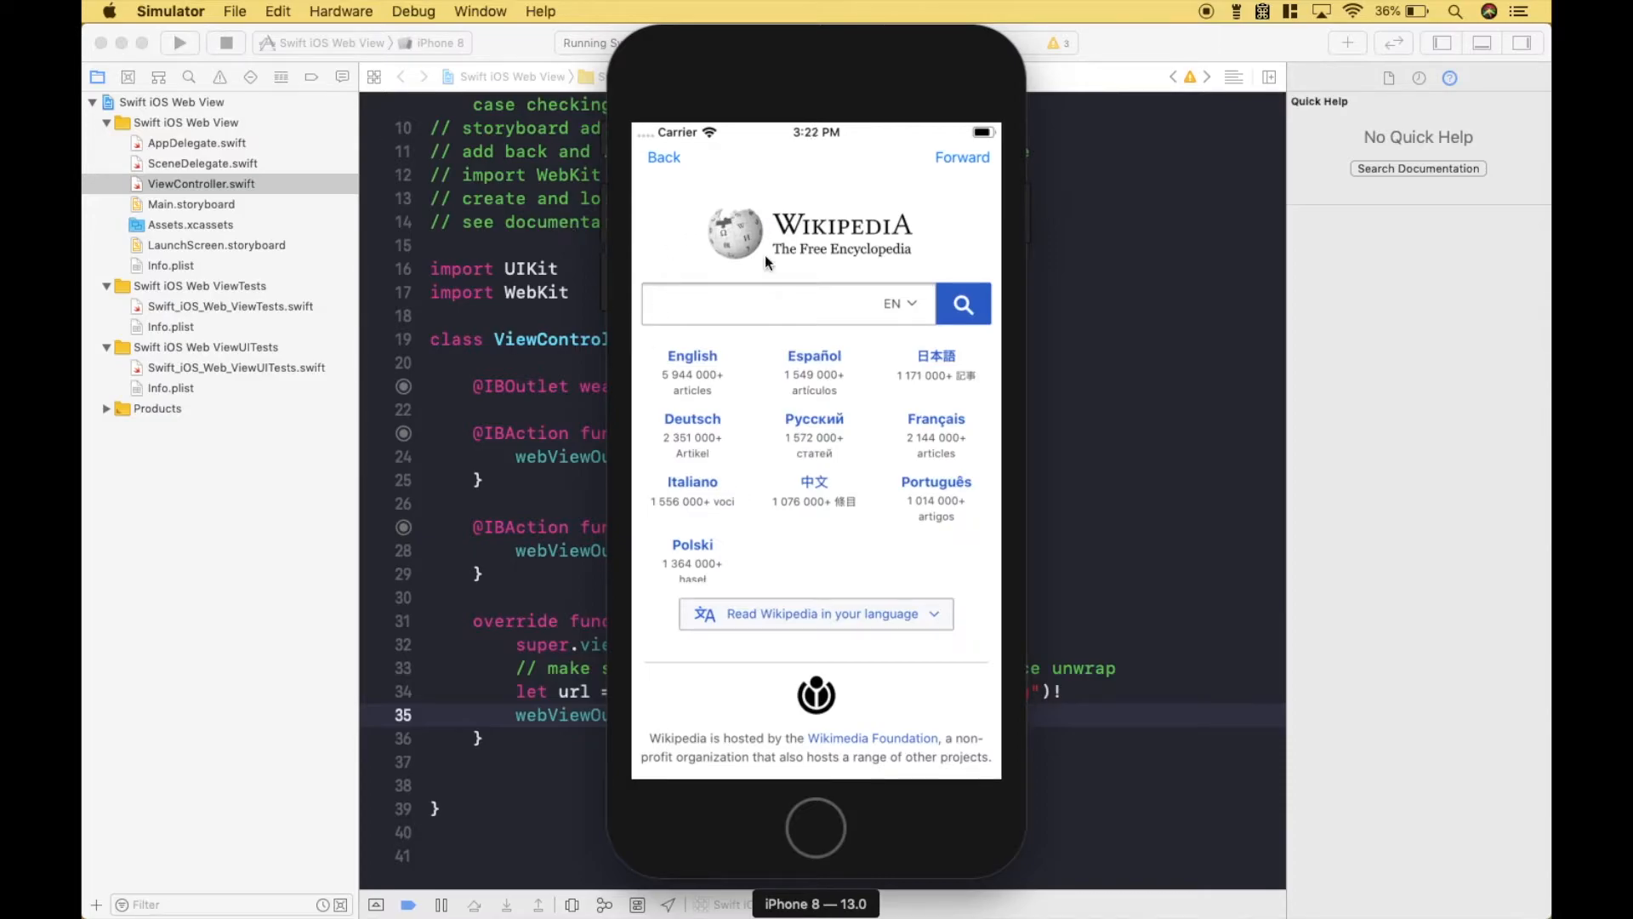
pyautogui.moveTo(769, 526)
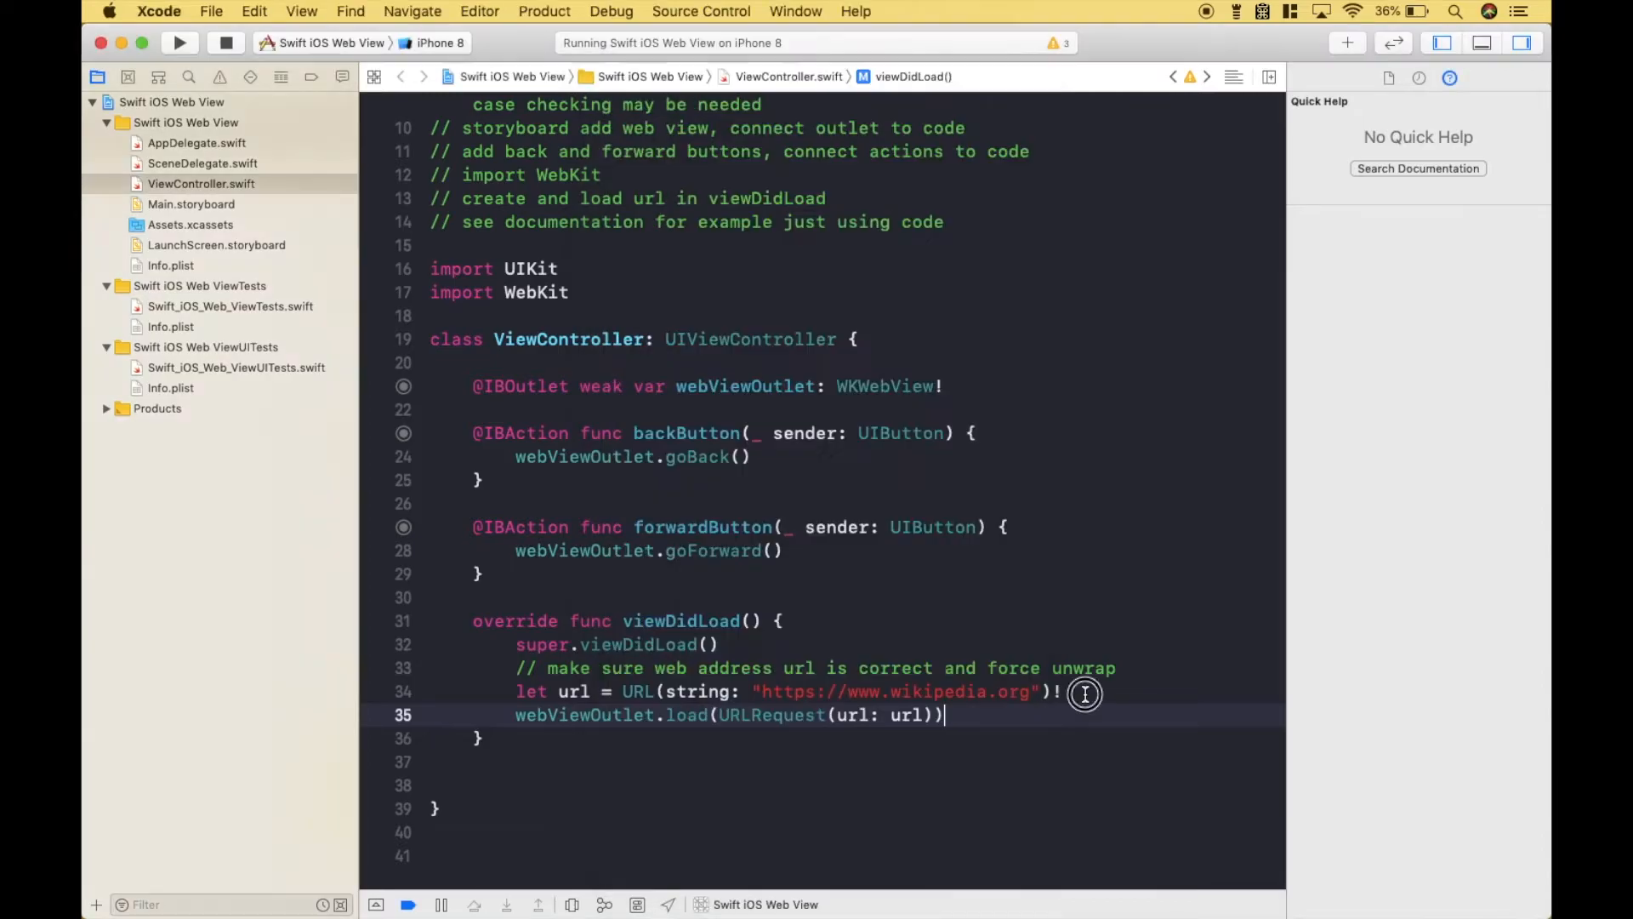
pyautogui.moveTo(869, 690)
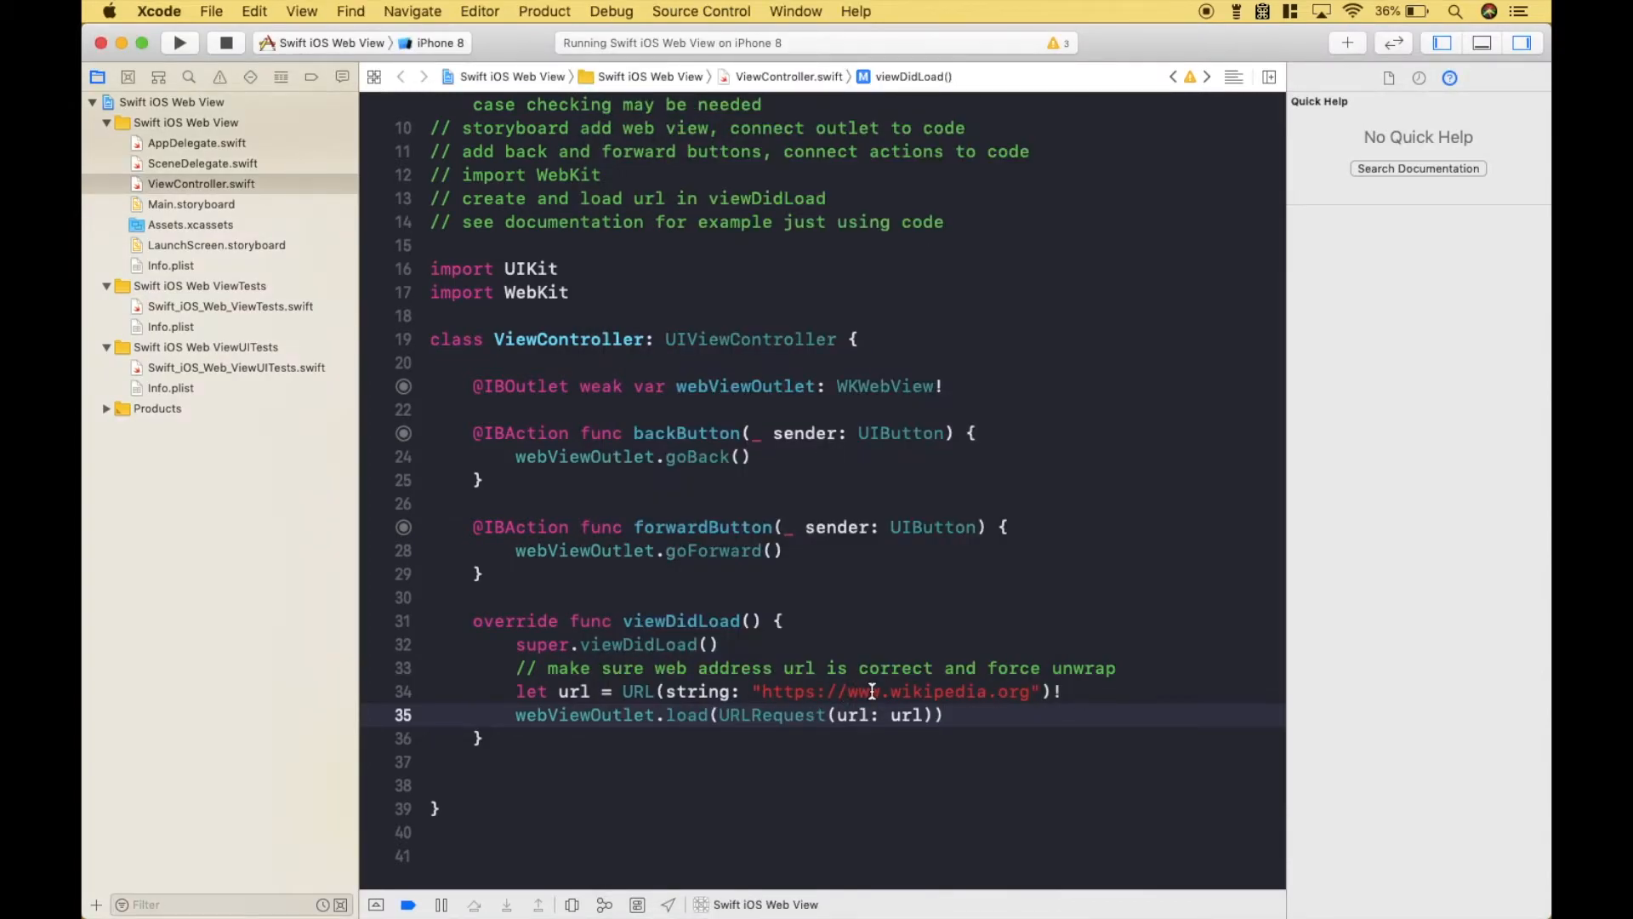
pyautogui.click(775, 303)
pyautogui.write('NASA')
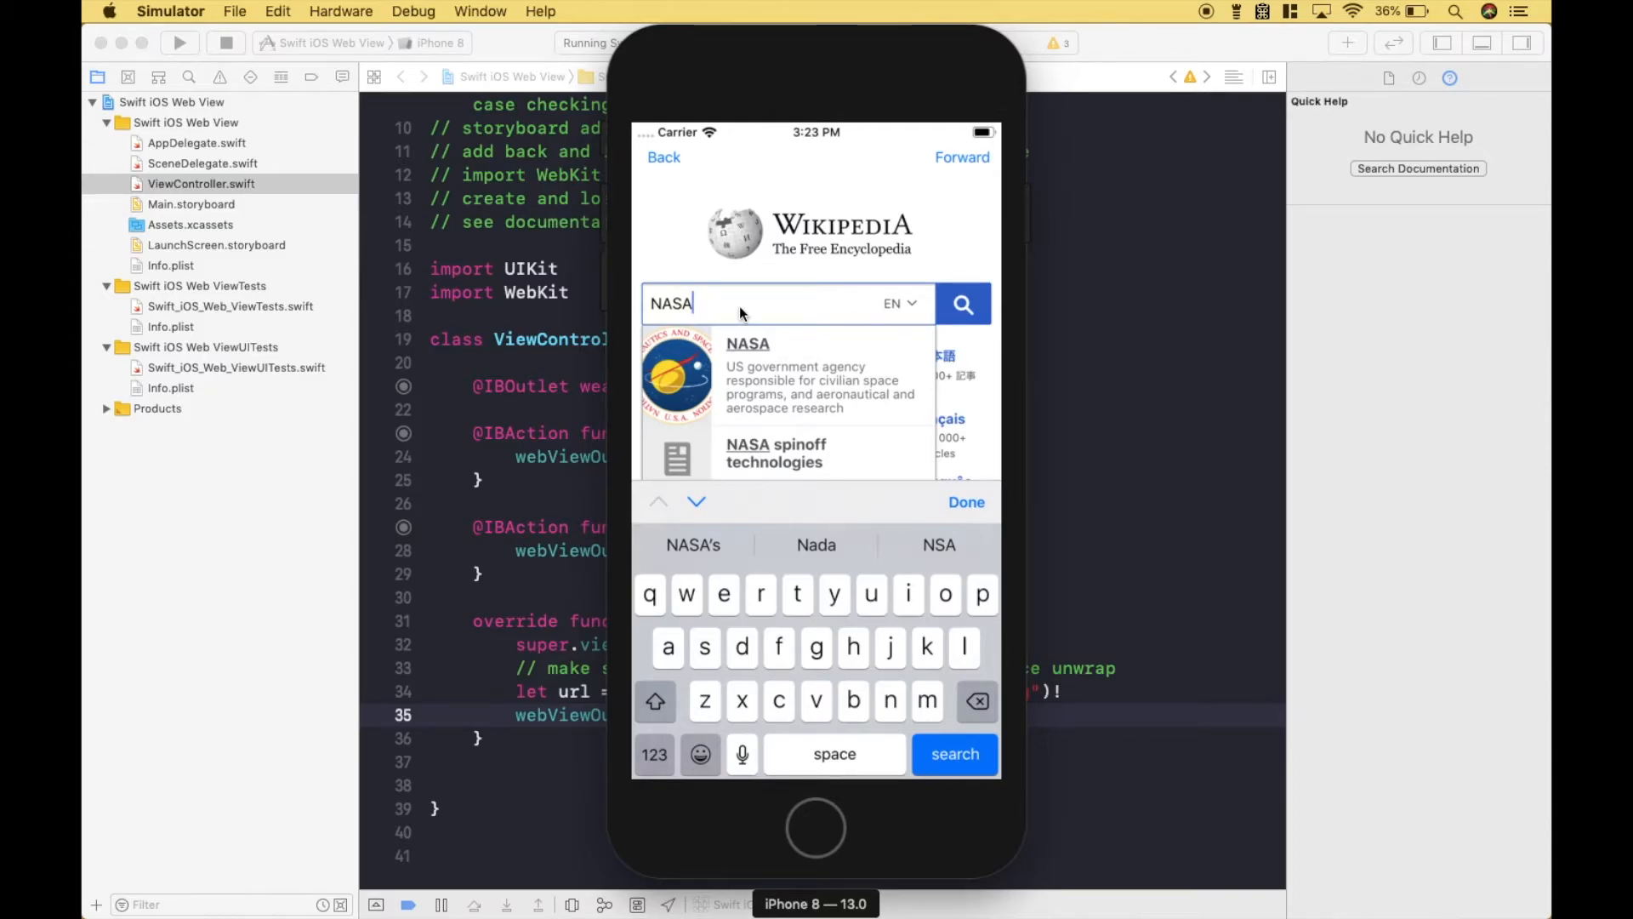
# Step: Open the Simulator's Hardware menu
pyautogui.click(340, 11)
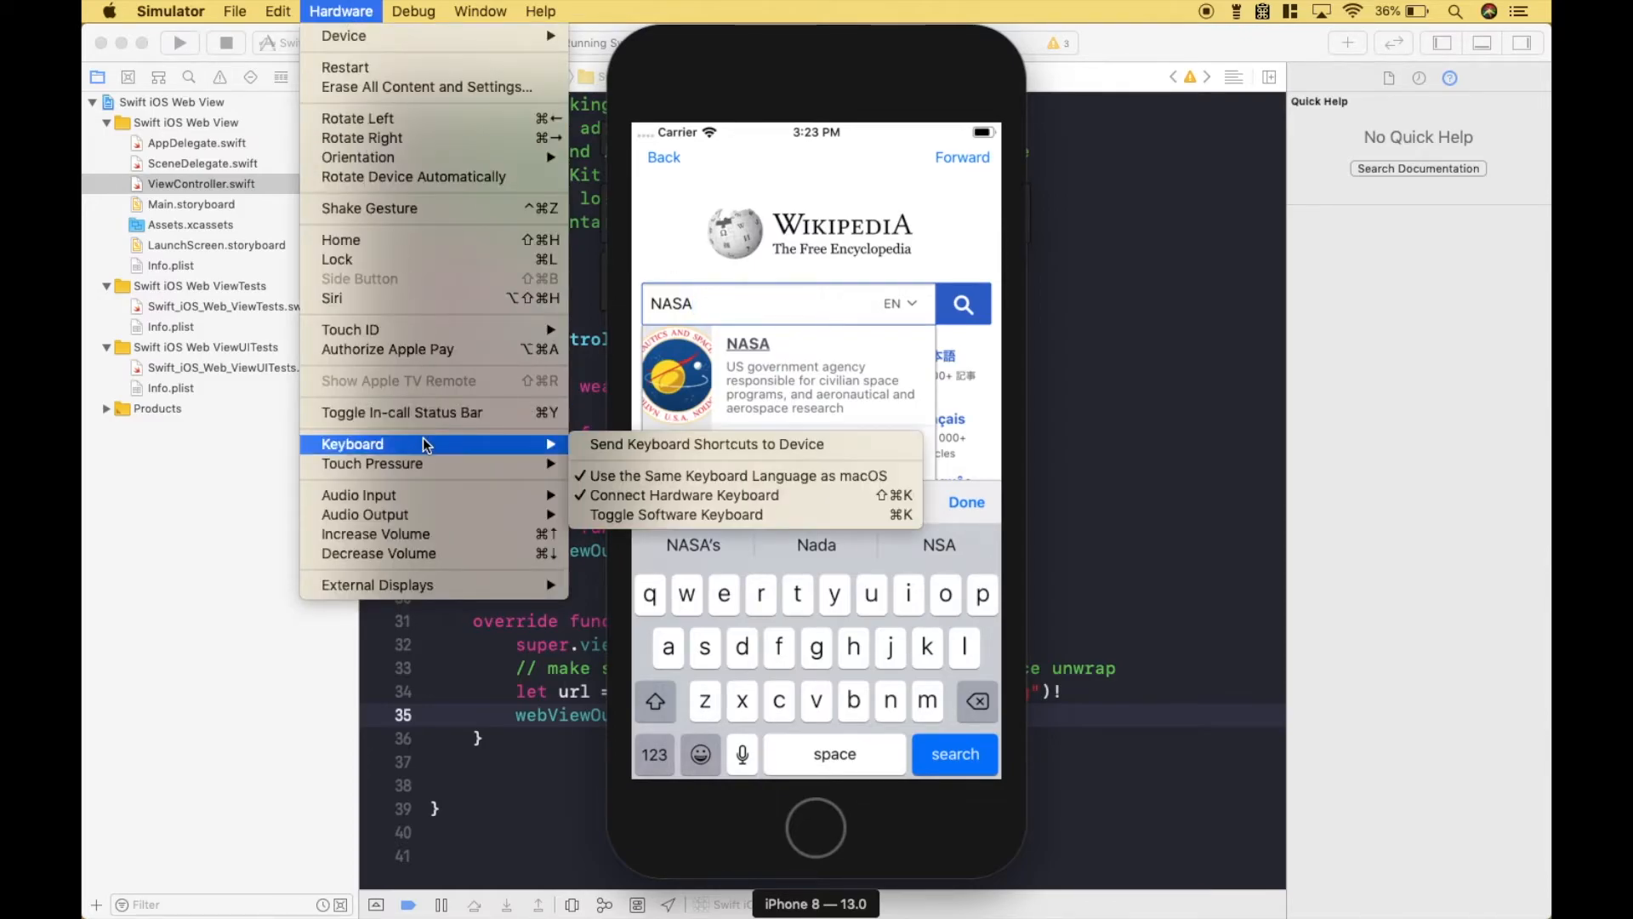
pyautogui.moveTo(674, 514)
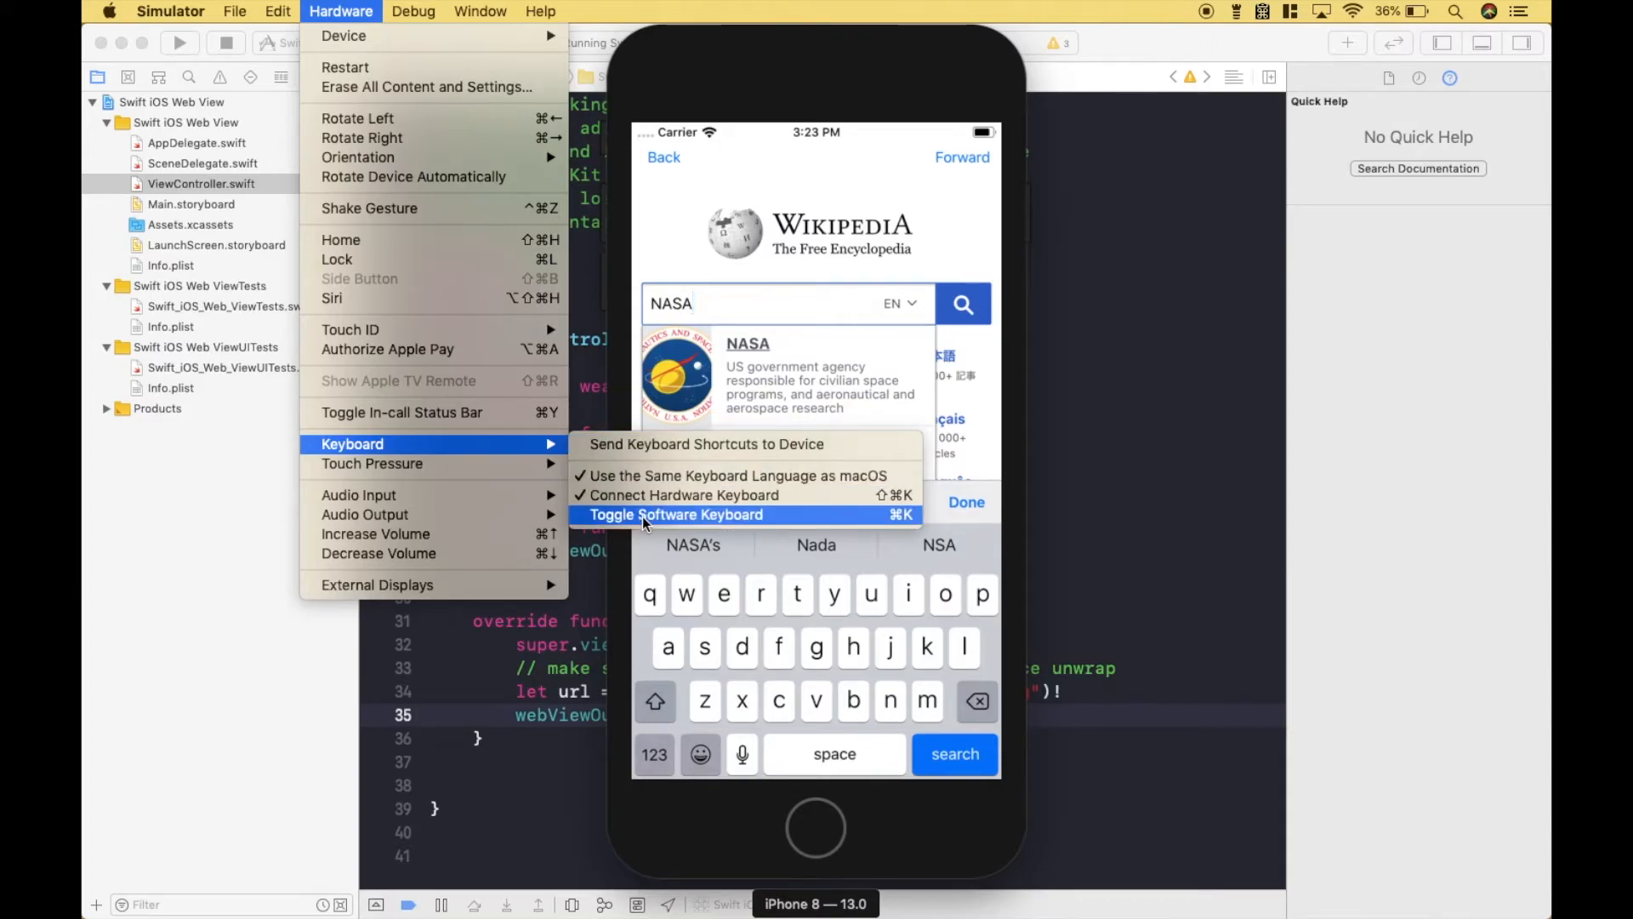
# Step: Toggle off the software keyboard to reveal all NASA suggestions
pyautogui.click(674, 513)
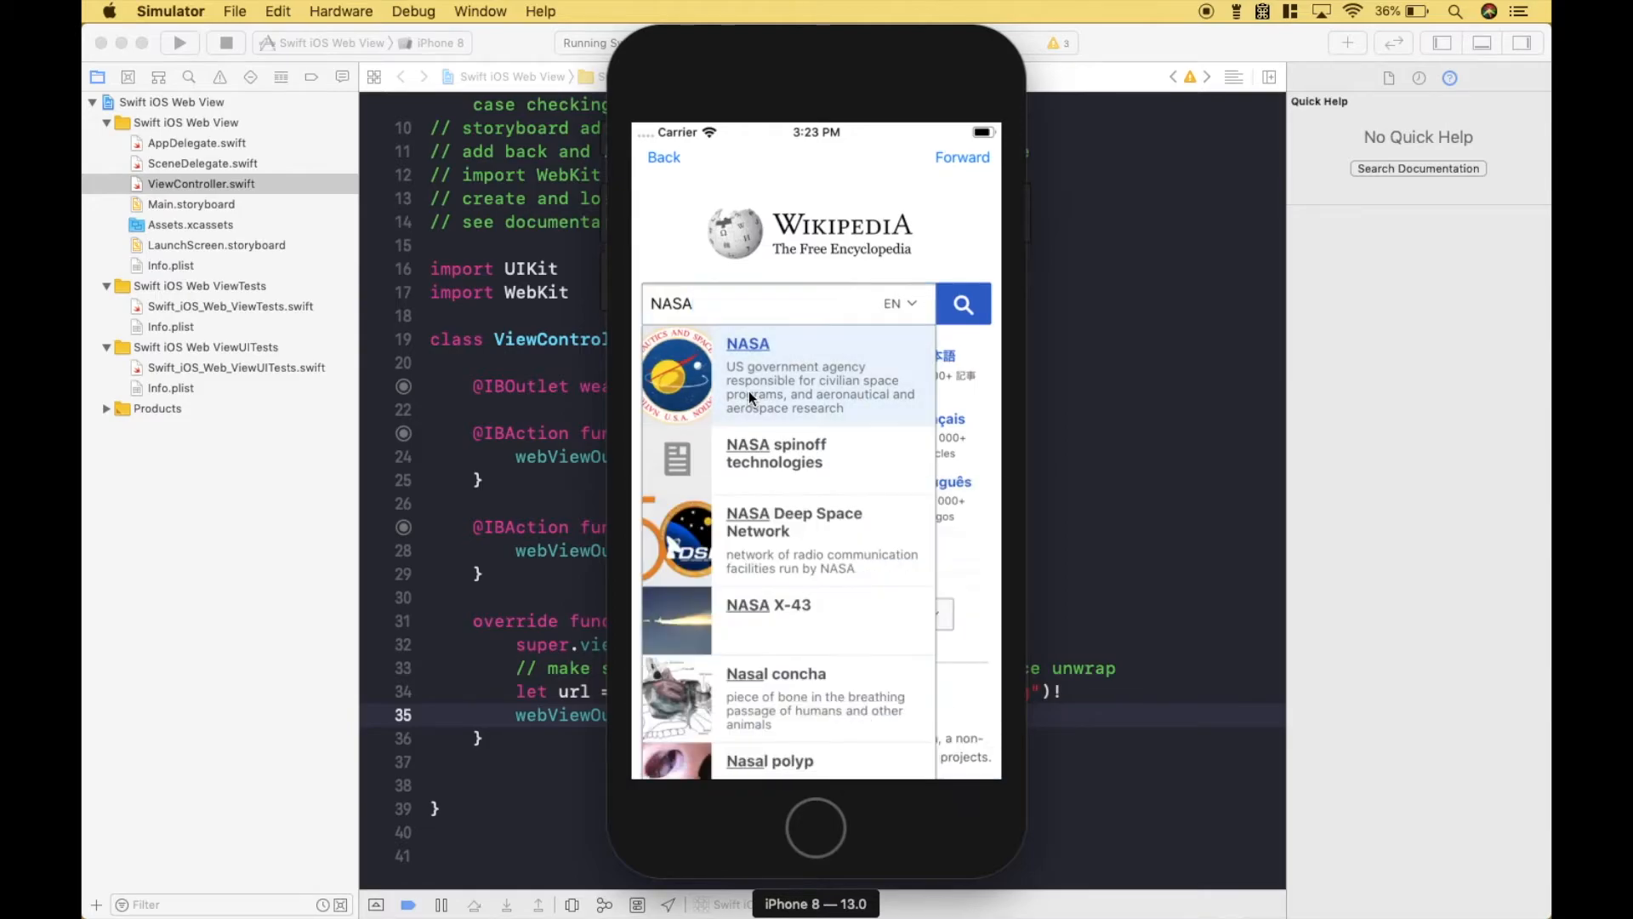
# Step: Open the NASA article, scroll the infobox, and follow the NASA.gov link
pyautogui.click(748, 343)
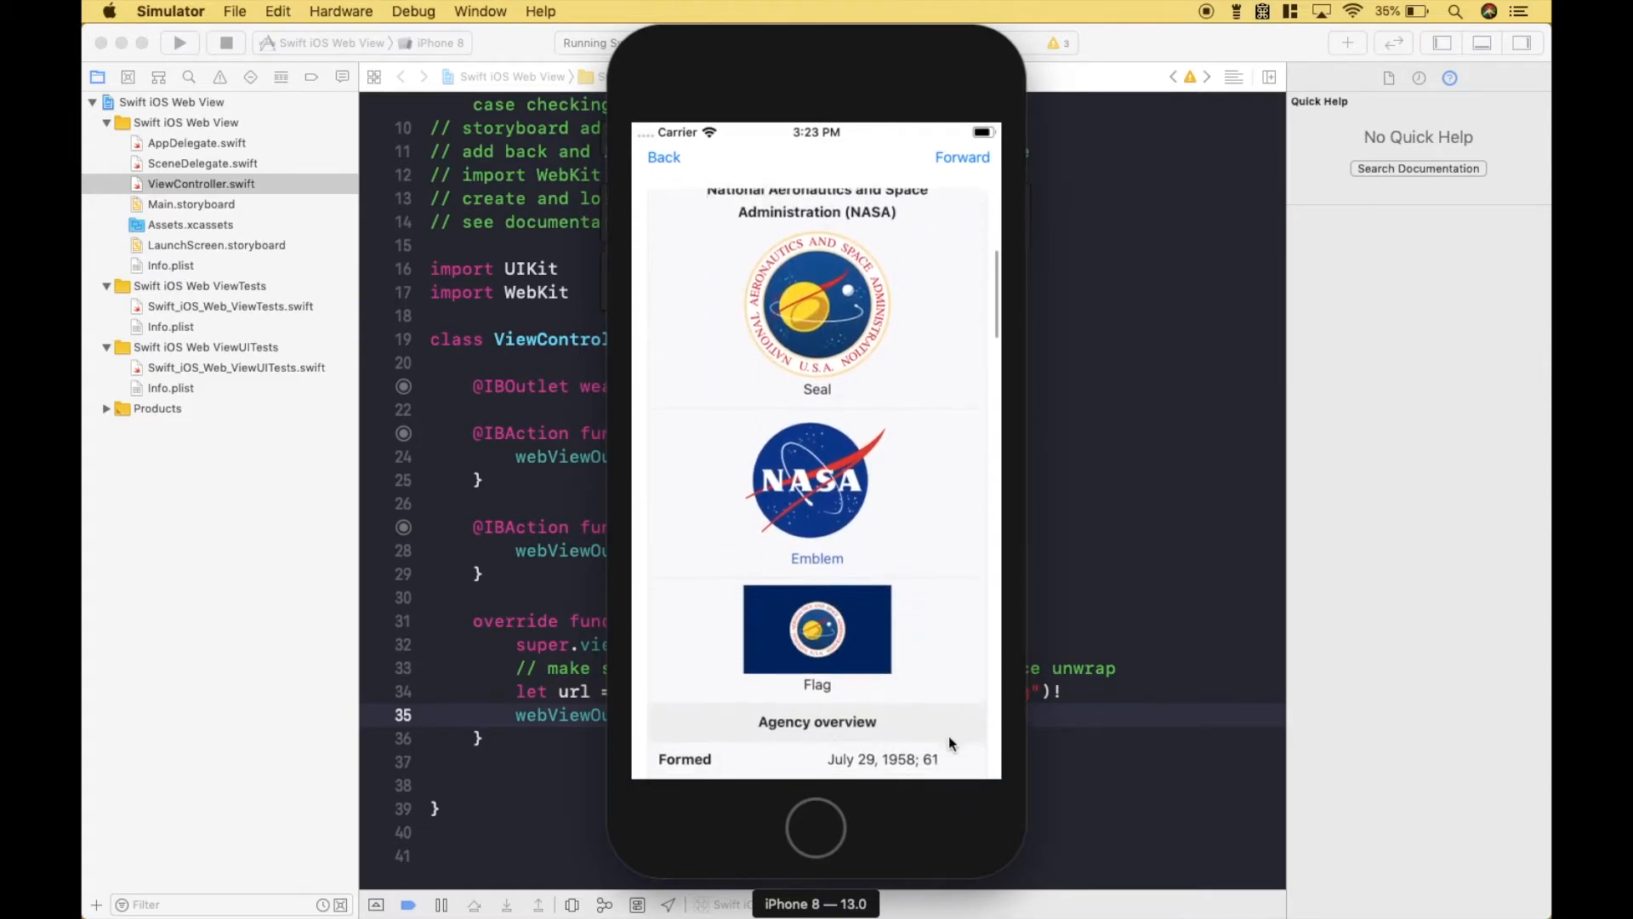
pyautogui.scroll(-3)
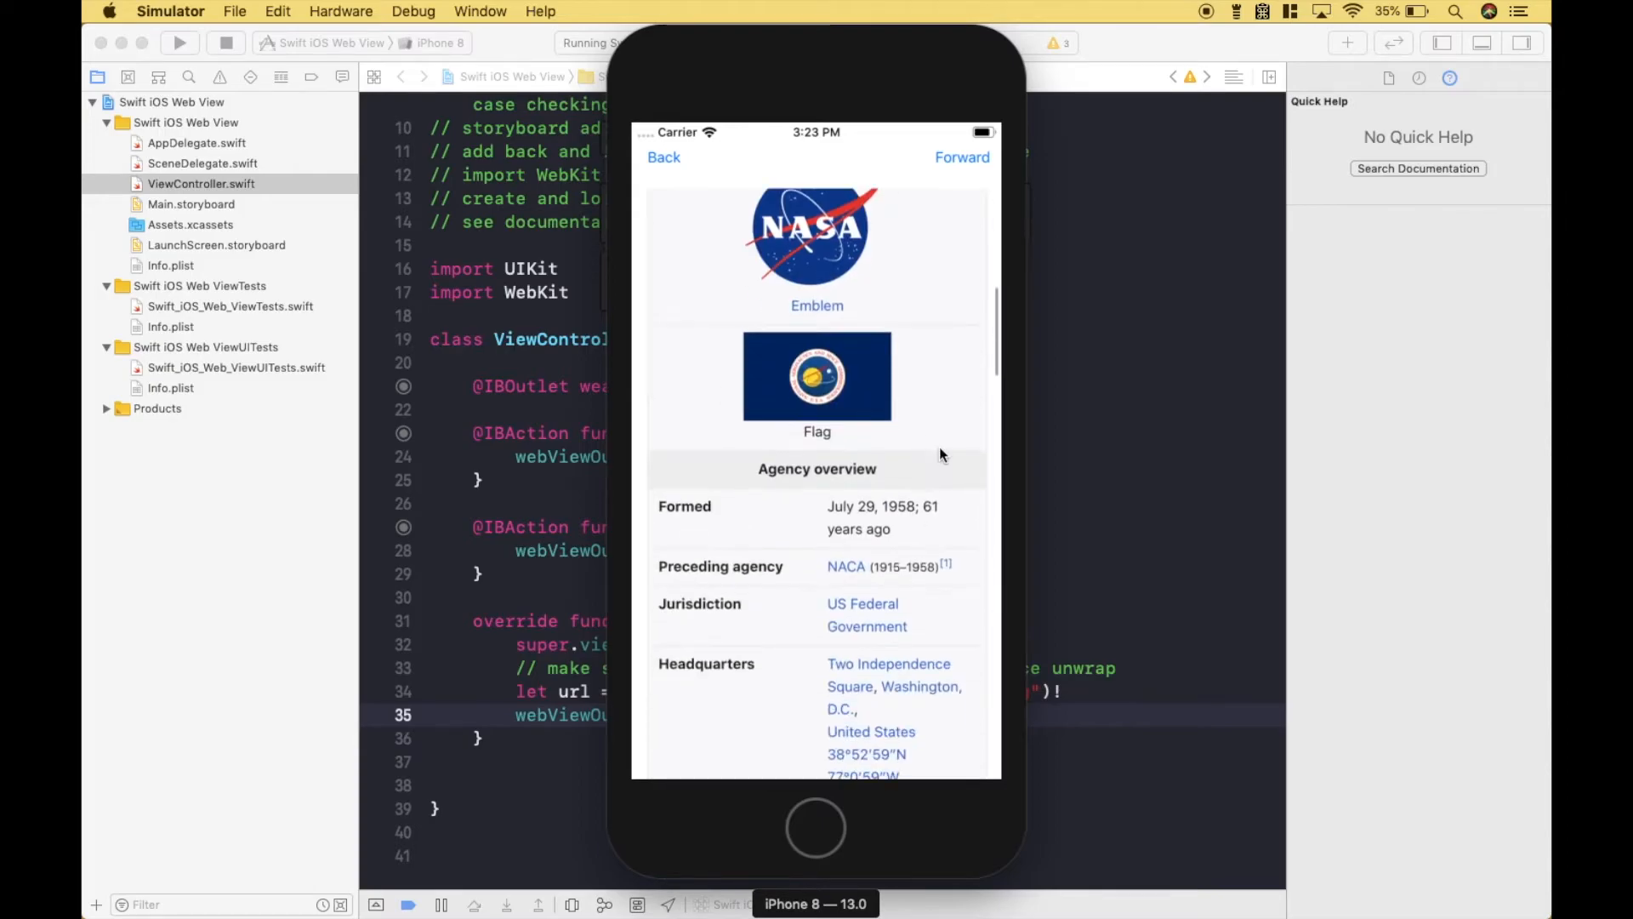
pyautogui.scroll(-3)
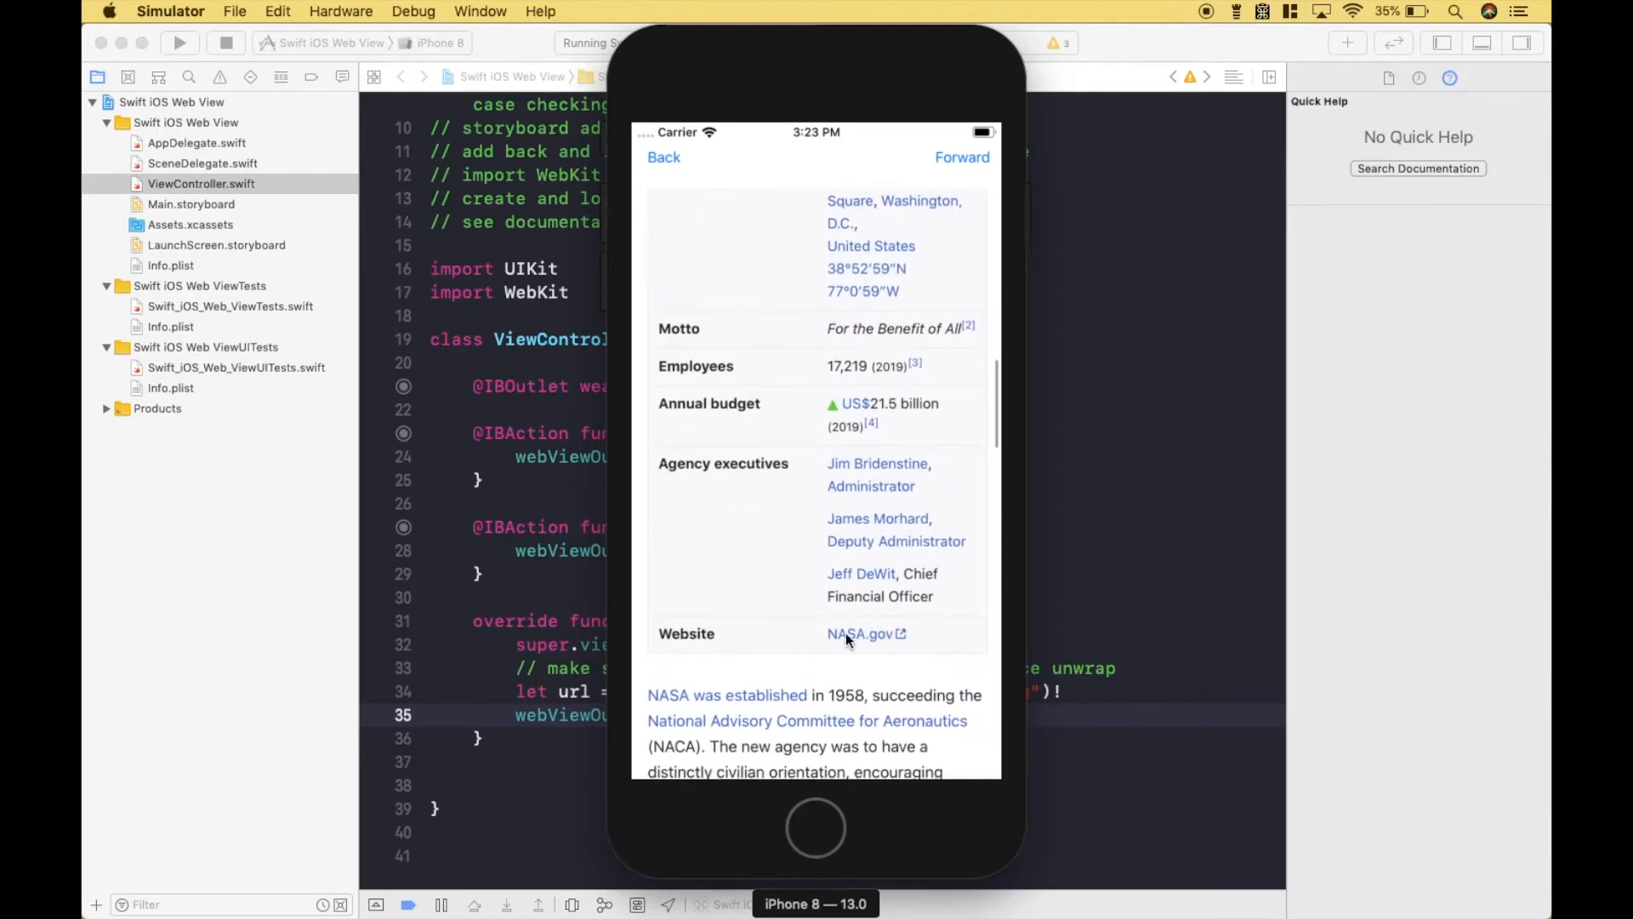
pyautogui.click(858, 633)
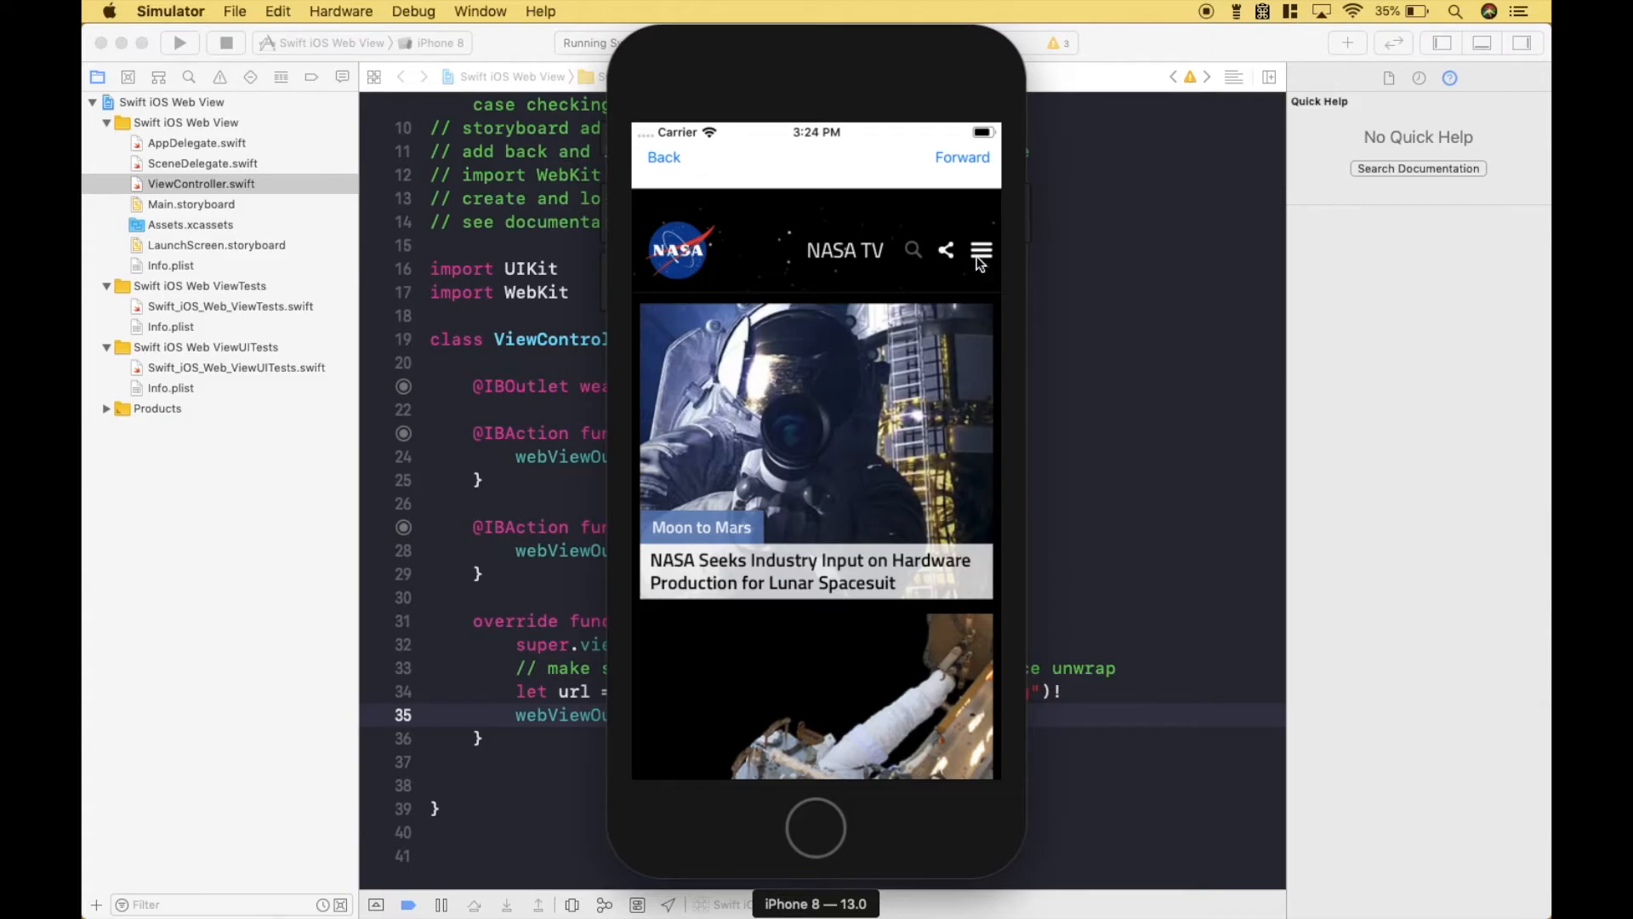
# Step: Open the International Space Station page through the NASA site's Missions menu
pyautogui.click(979, 250)
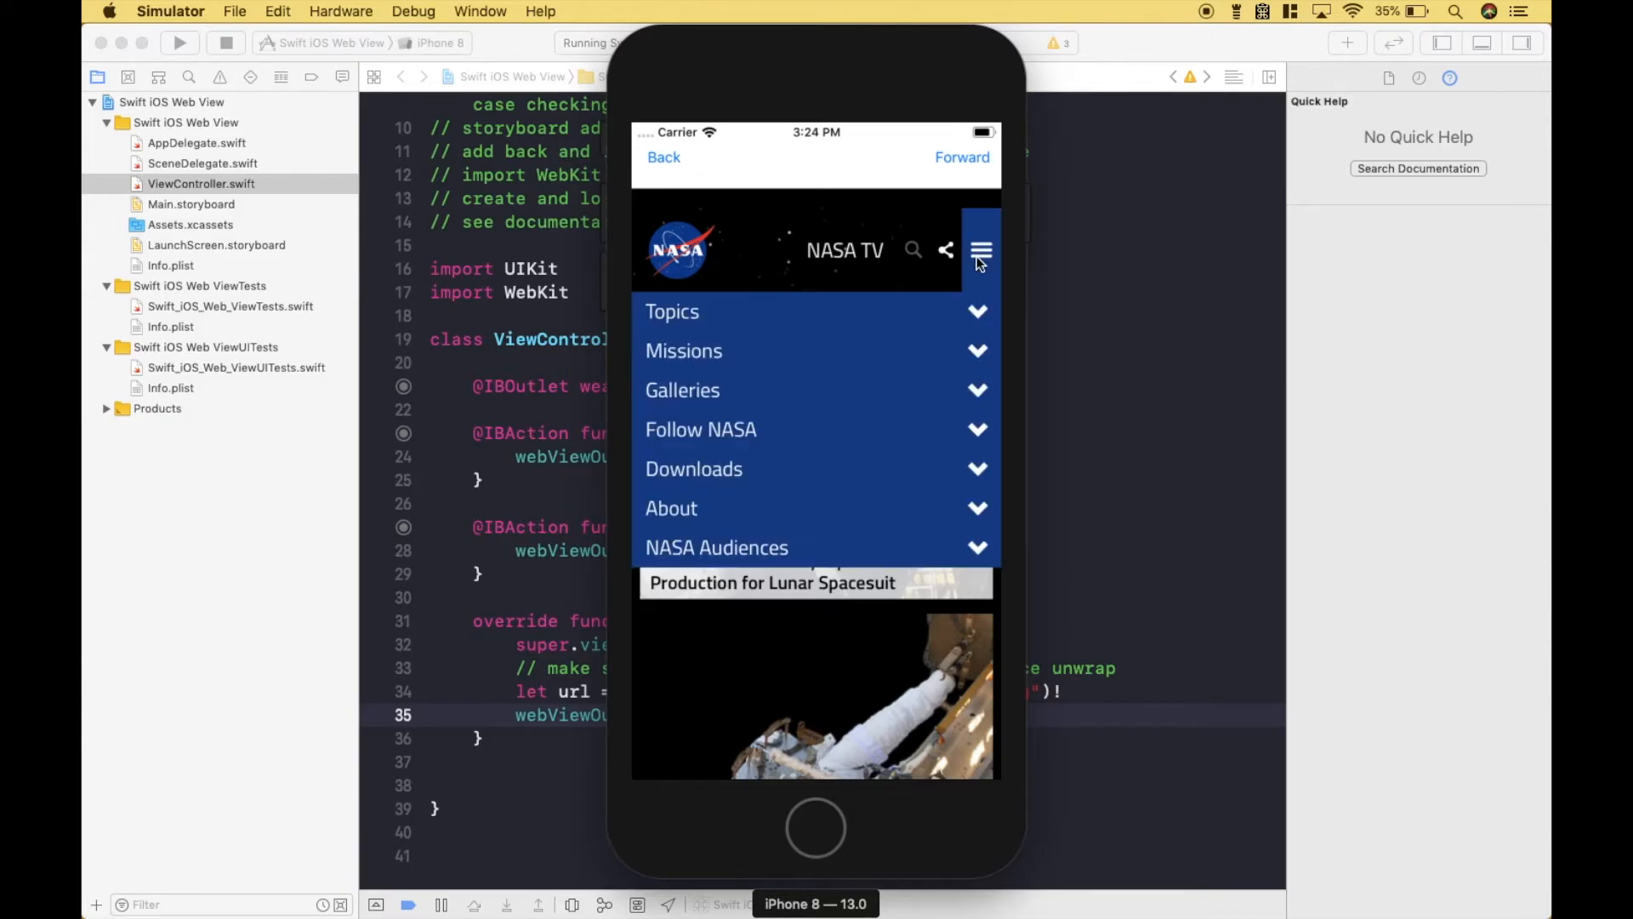
pyautogui.click(684, 351)
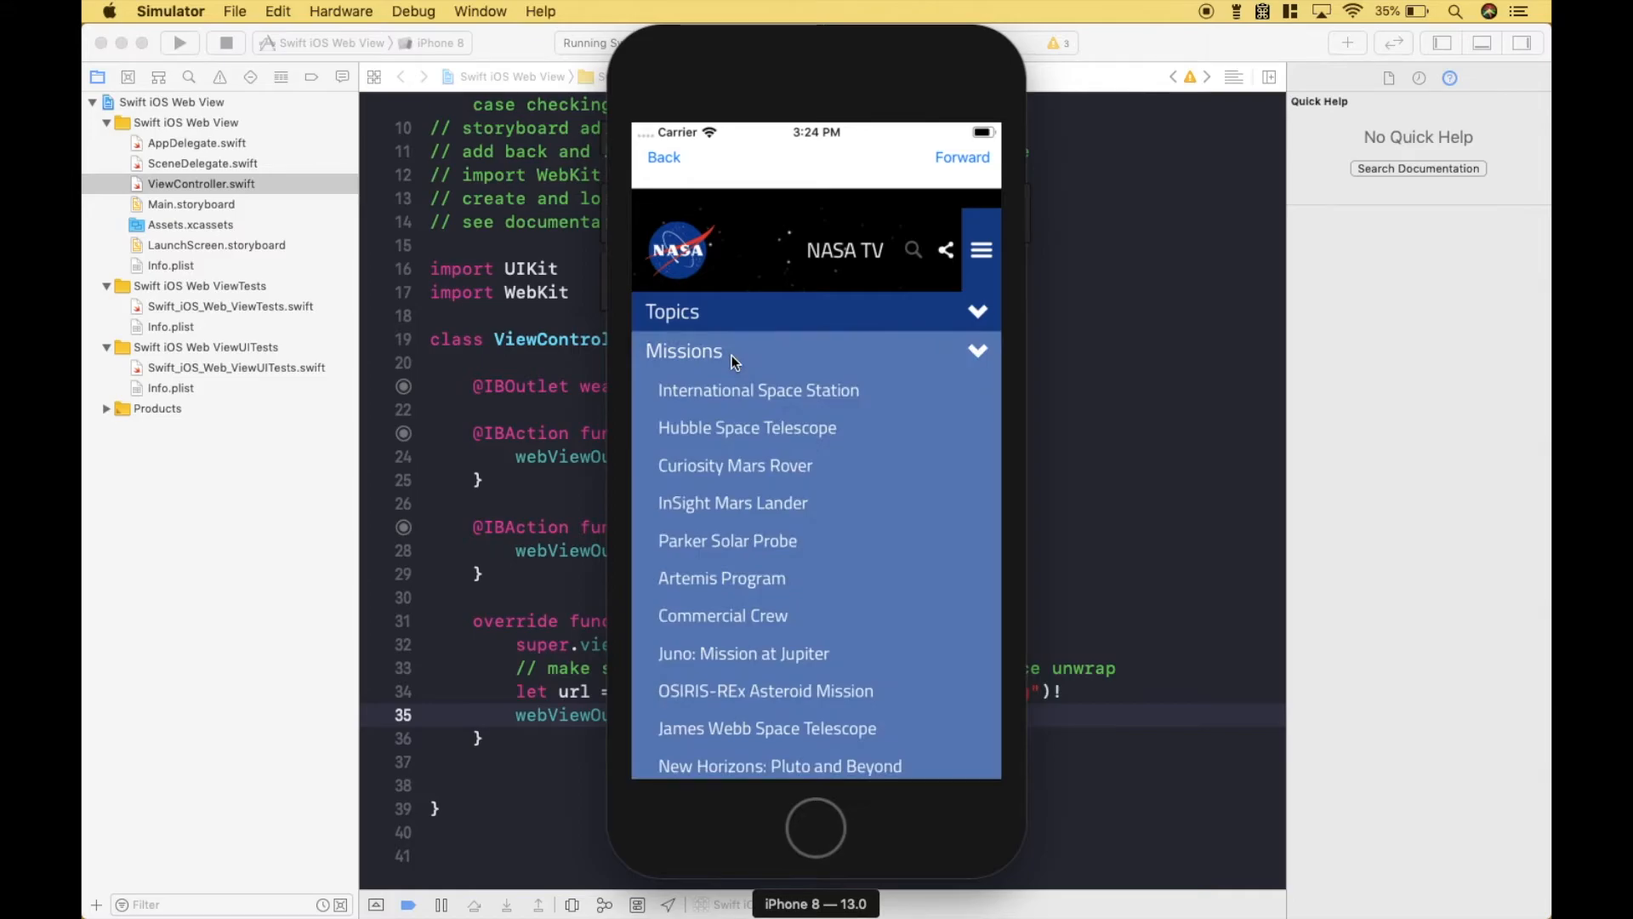
pyautogui.click(758, 390)
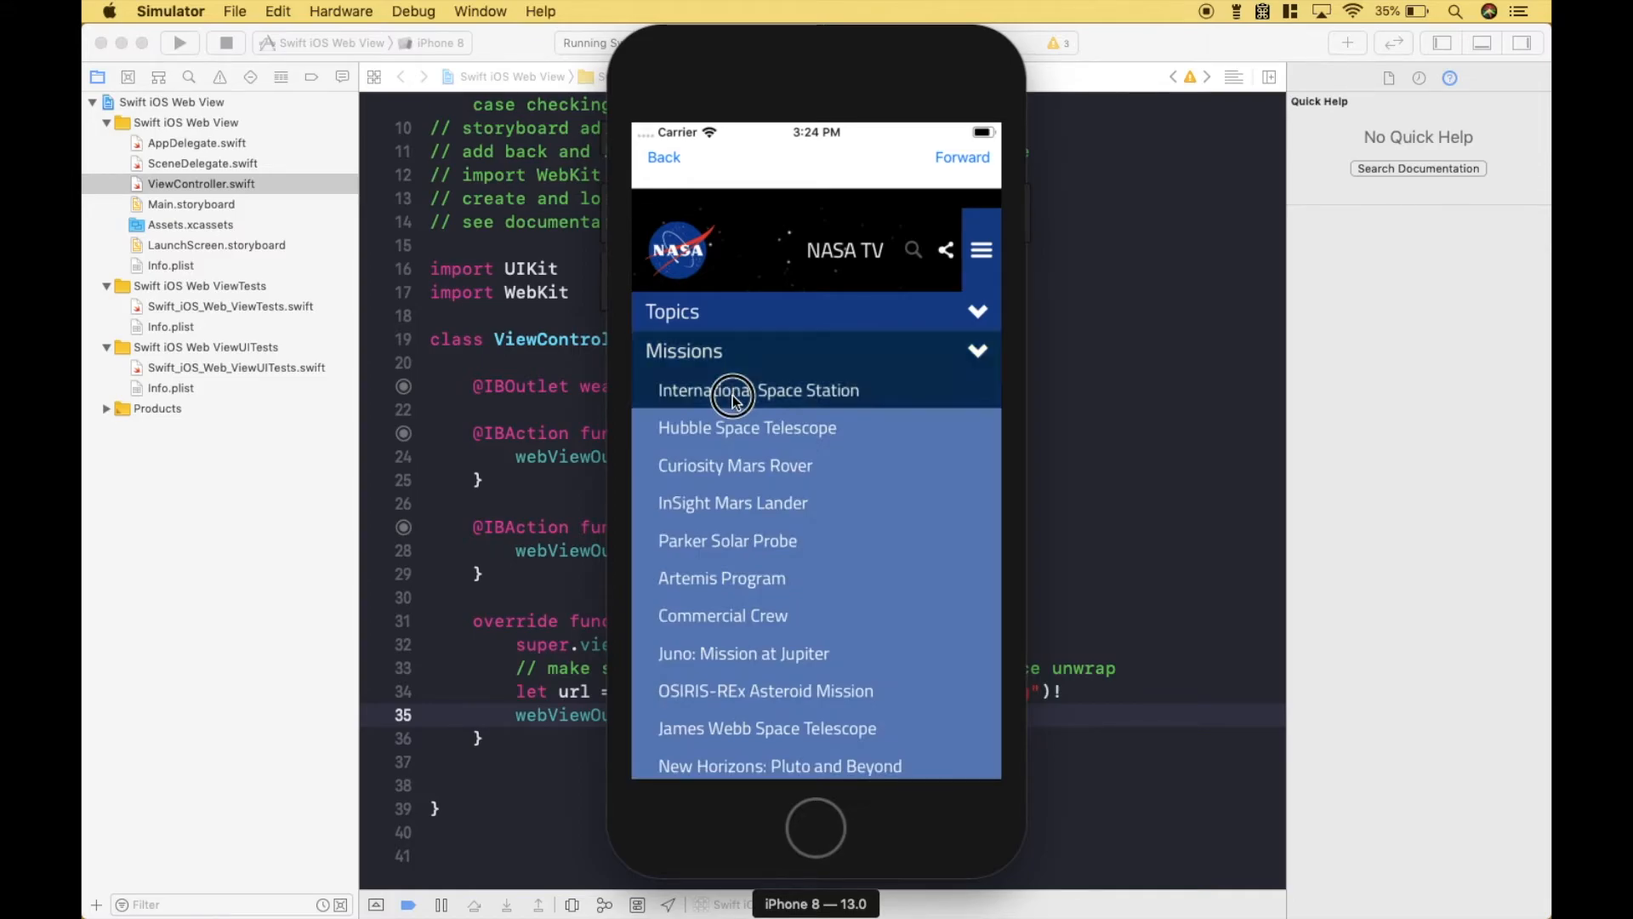
pyautogui.click(758, 389)
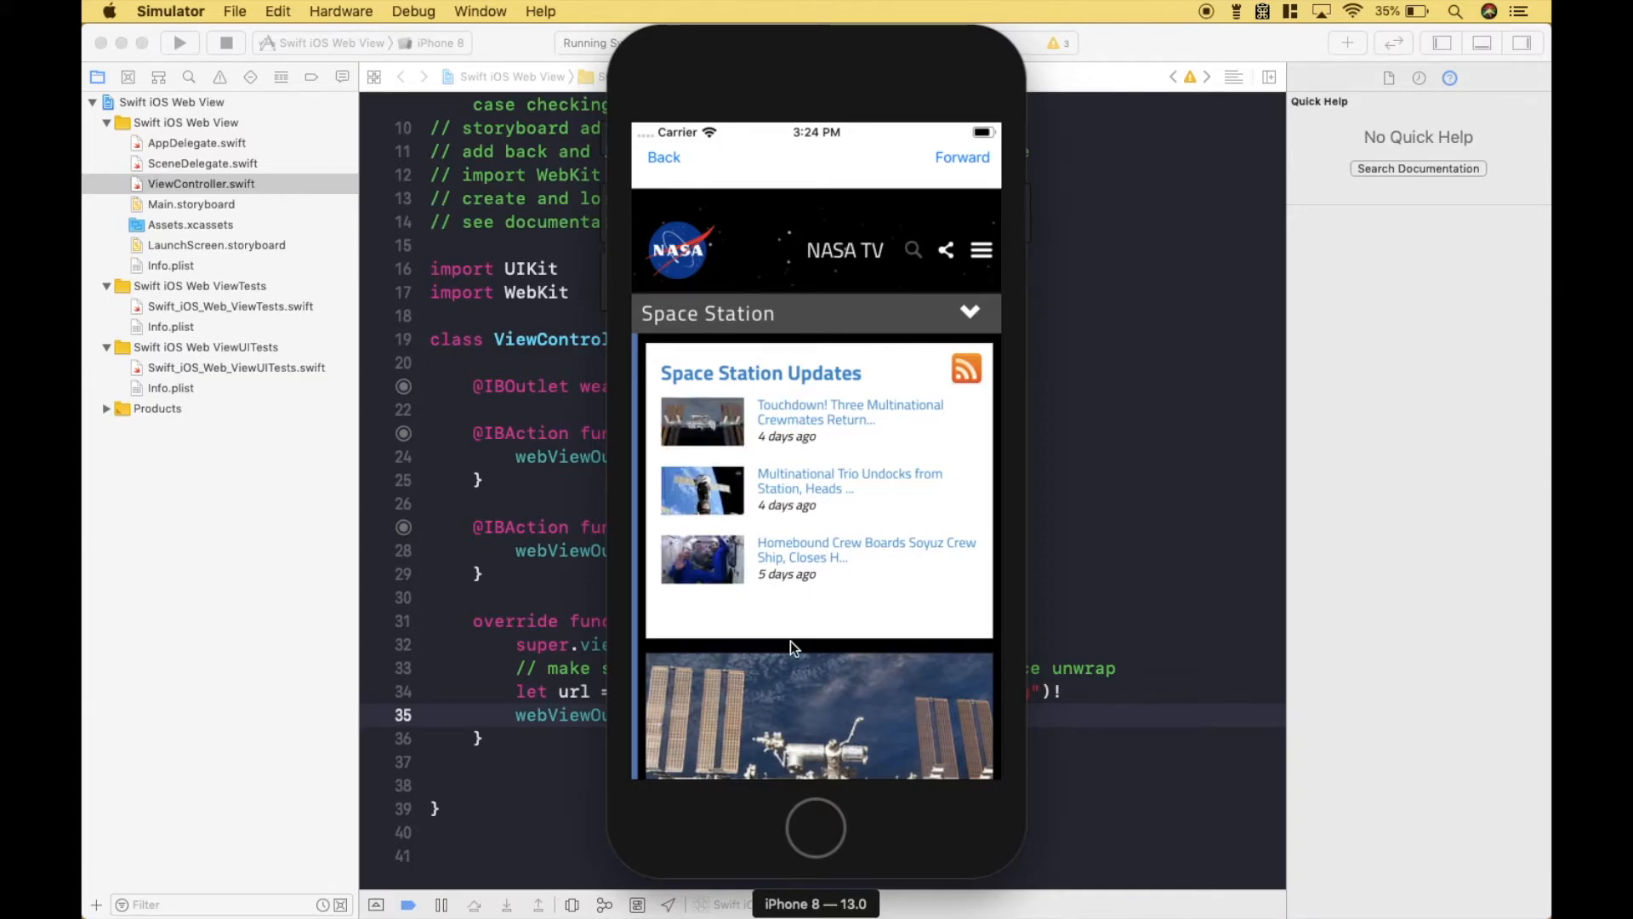
pyautogui.moveTo(687, 181)
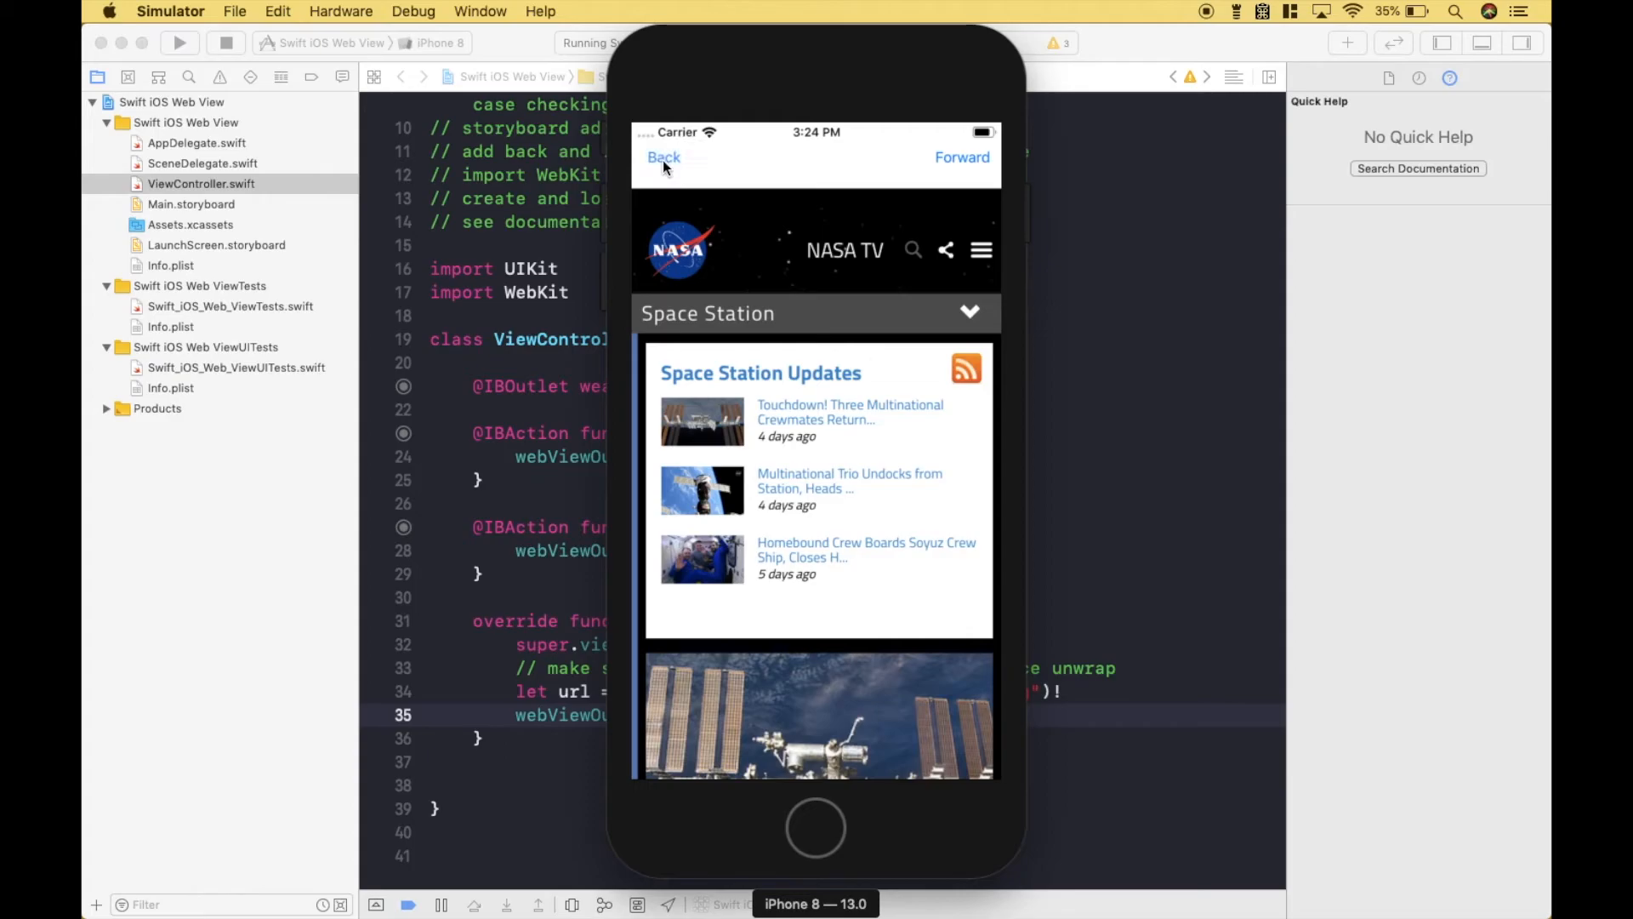
# Step: Use the app's Back button to return to the NASA Wikipedia article
pyautogui.click(980, 250)
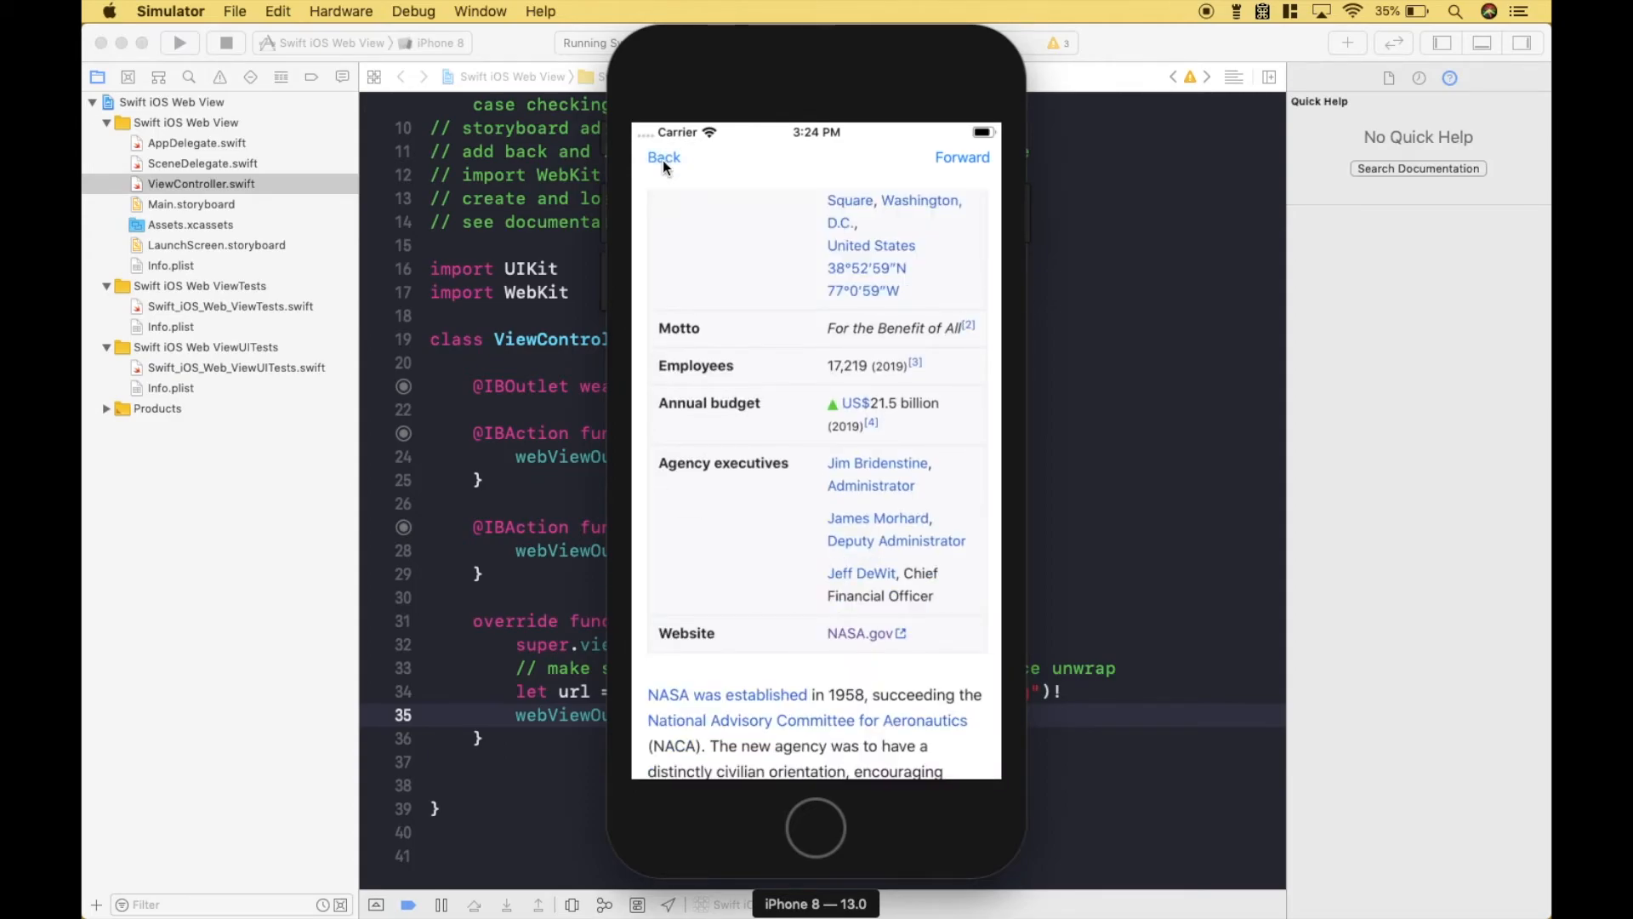
pyautogui.click(663, 157)
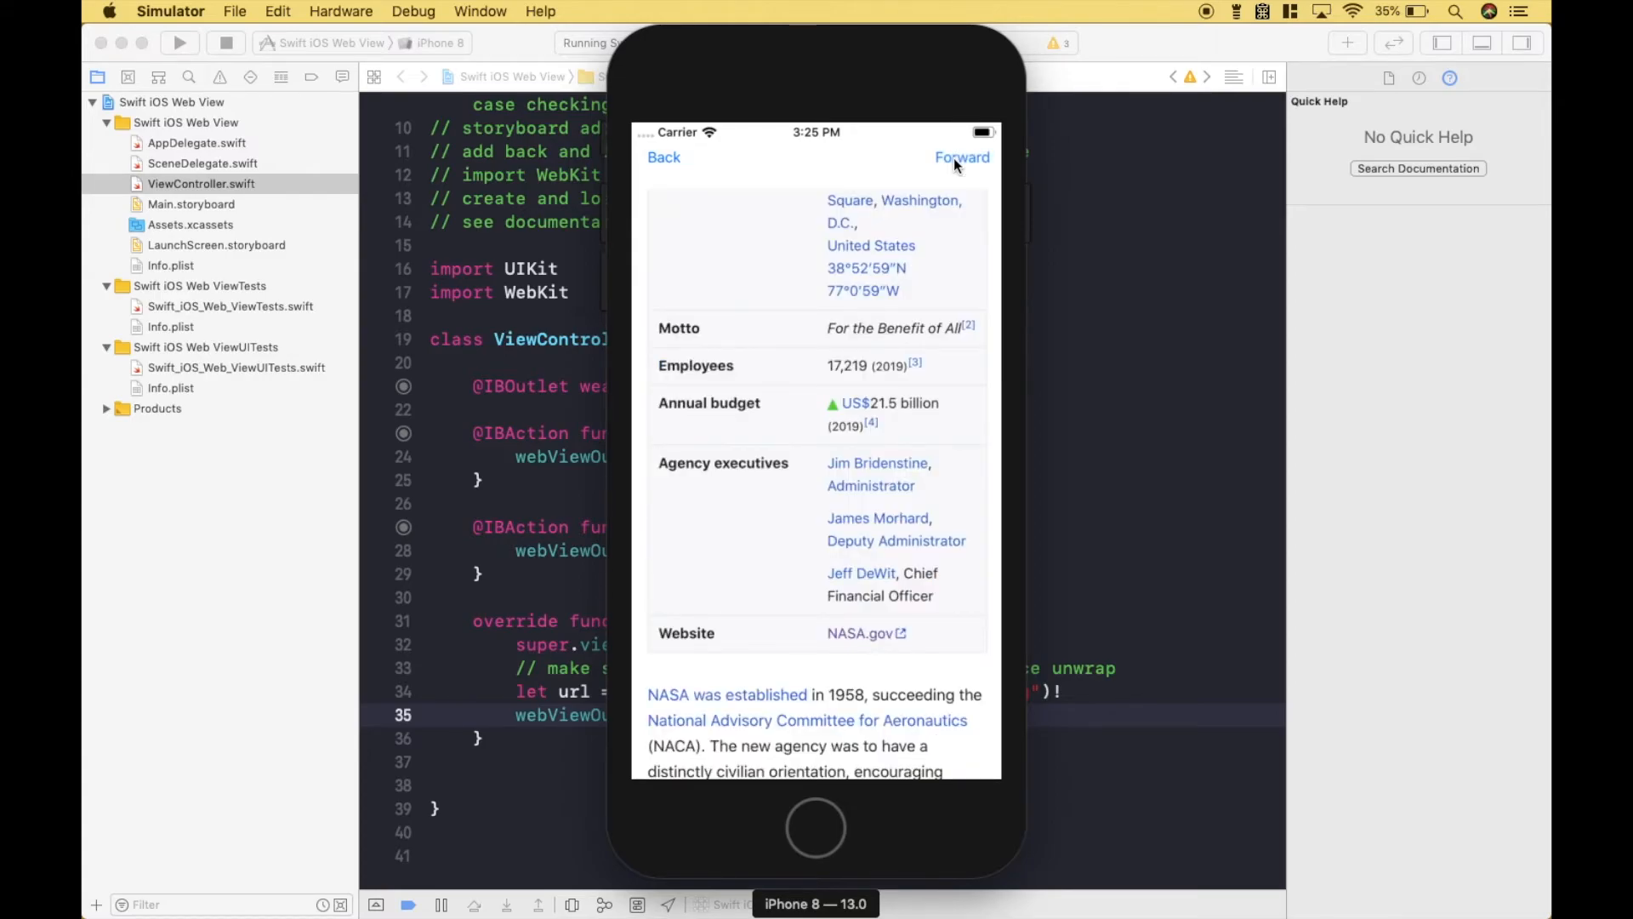
# Step: Use the app's Forward button to reach NASA's Space Station page
pyautogui.click(962, 157)
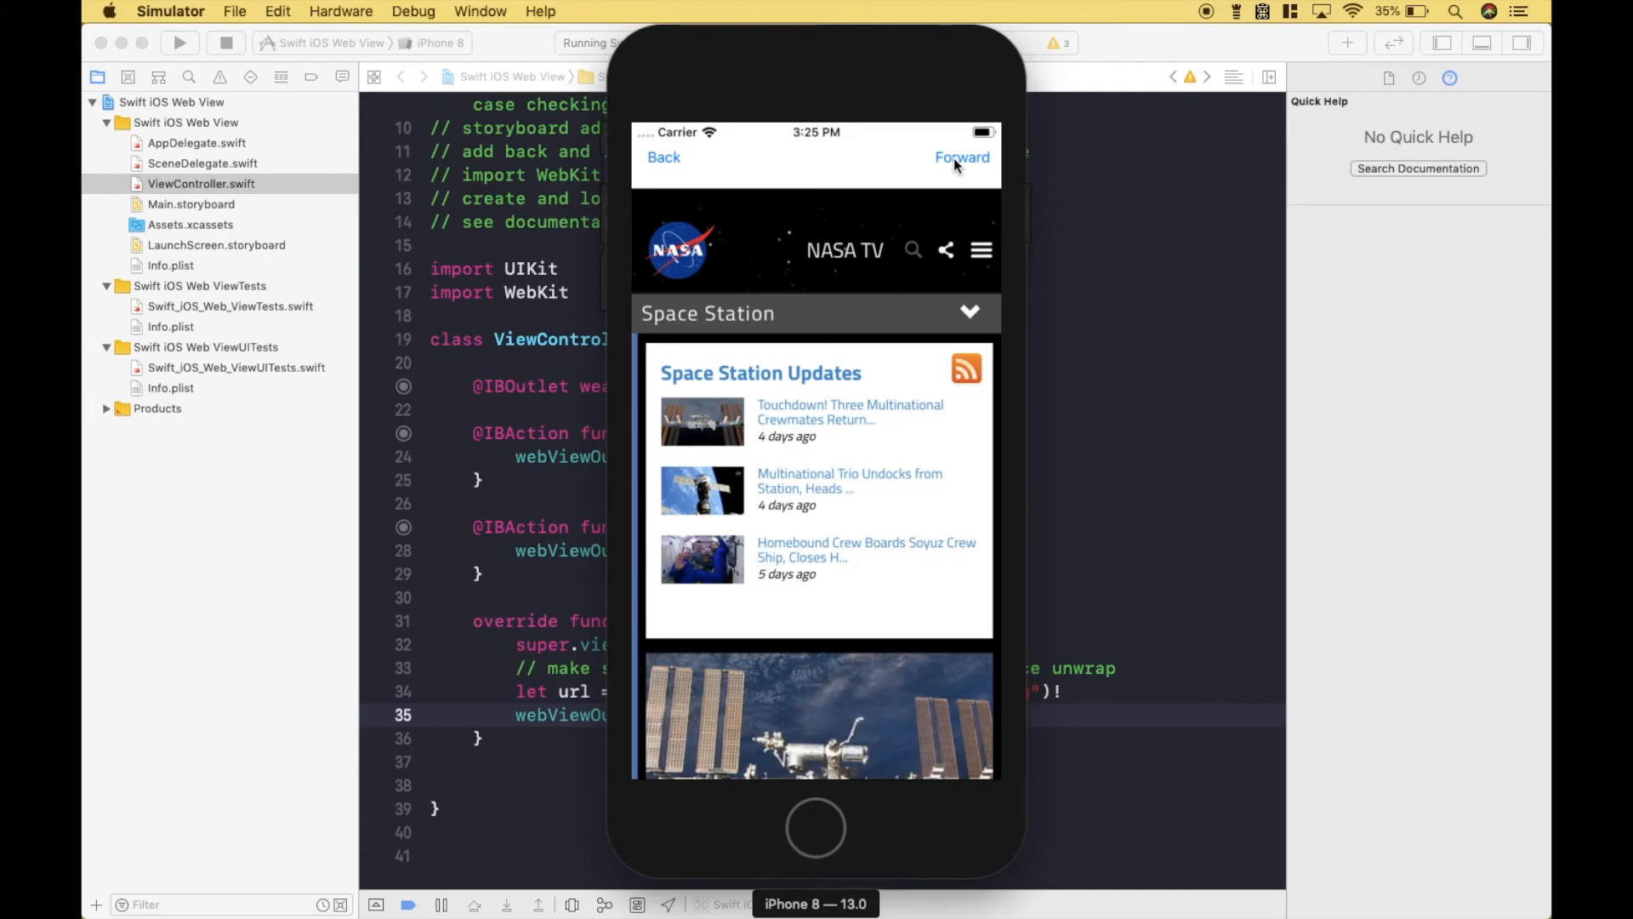
pyautogui.moveTo(848, 273)
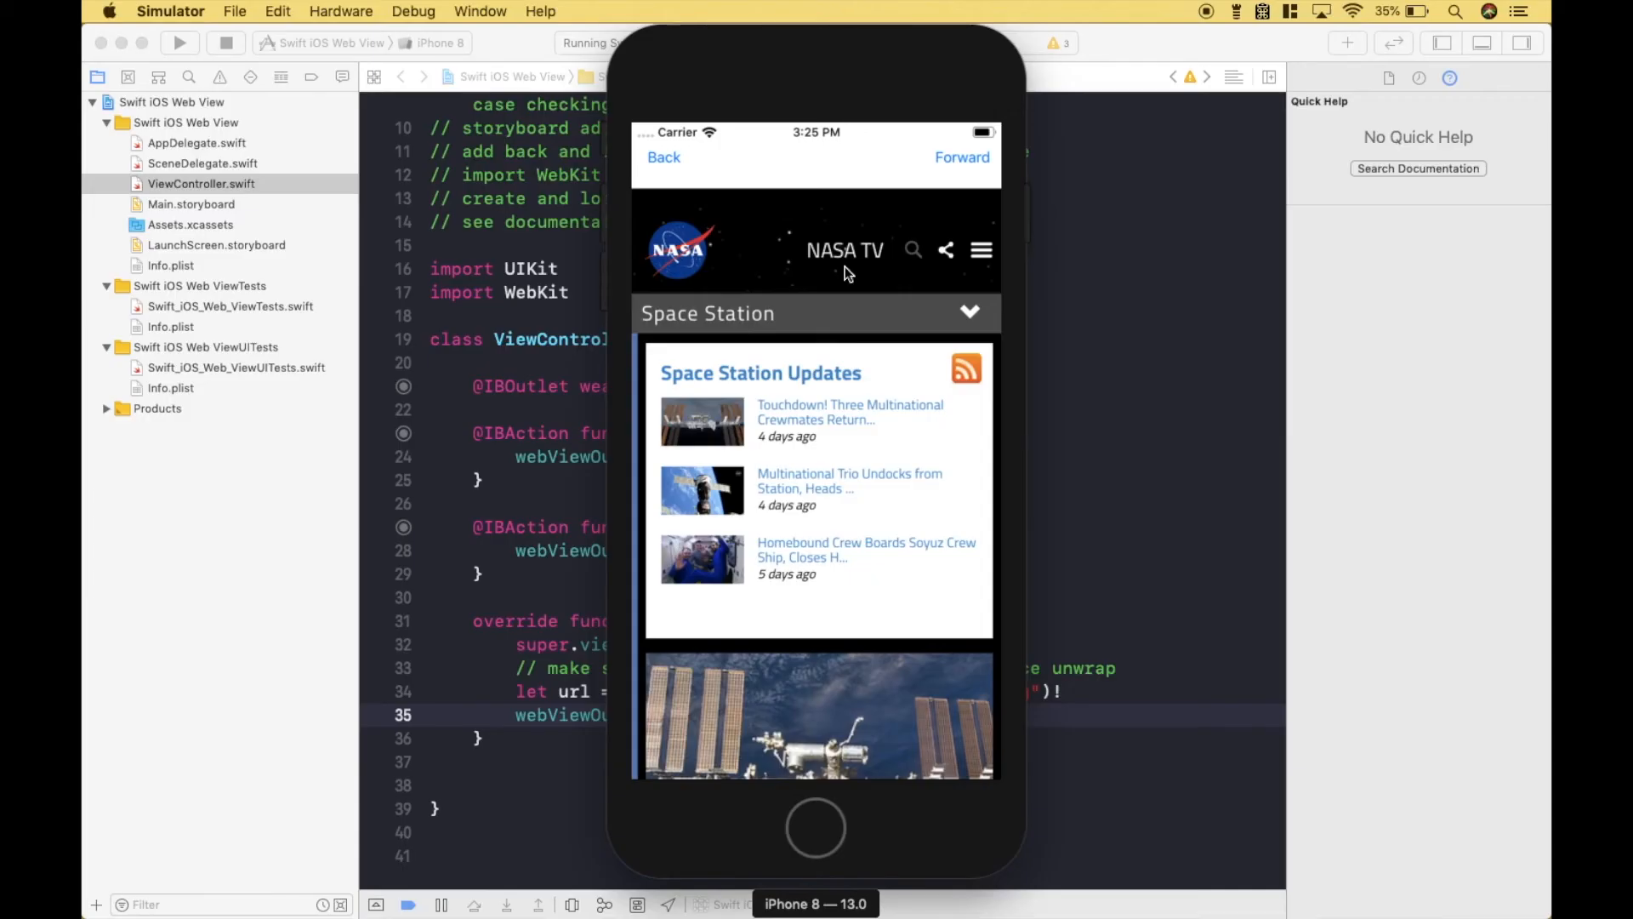
pyautogui.moveTo(834, 292)
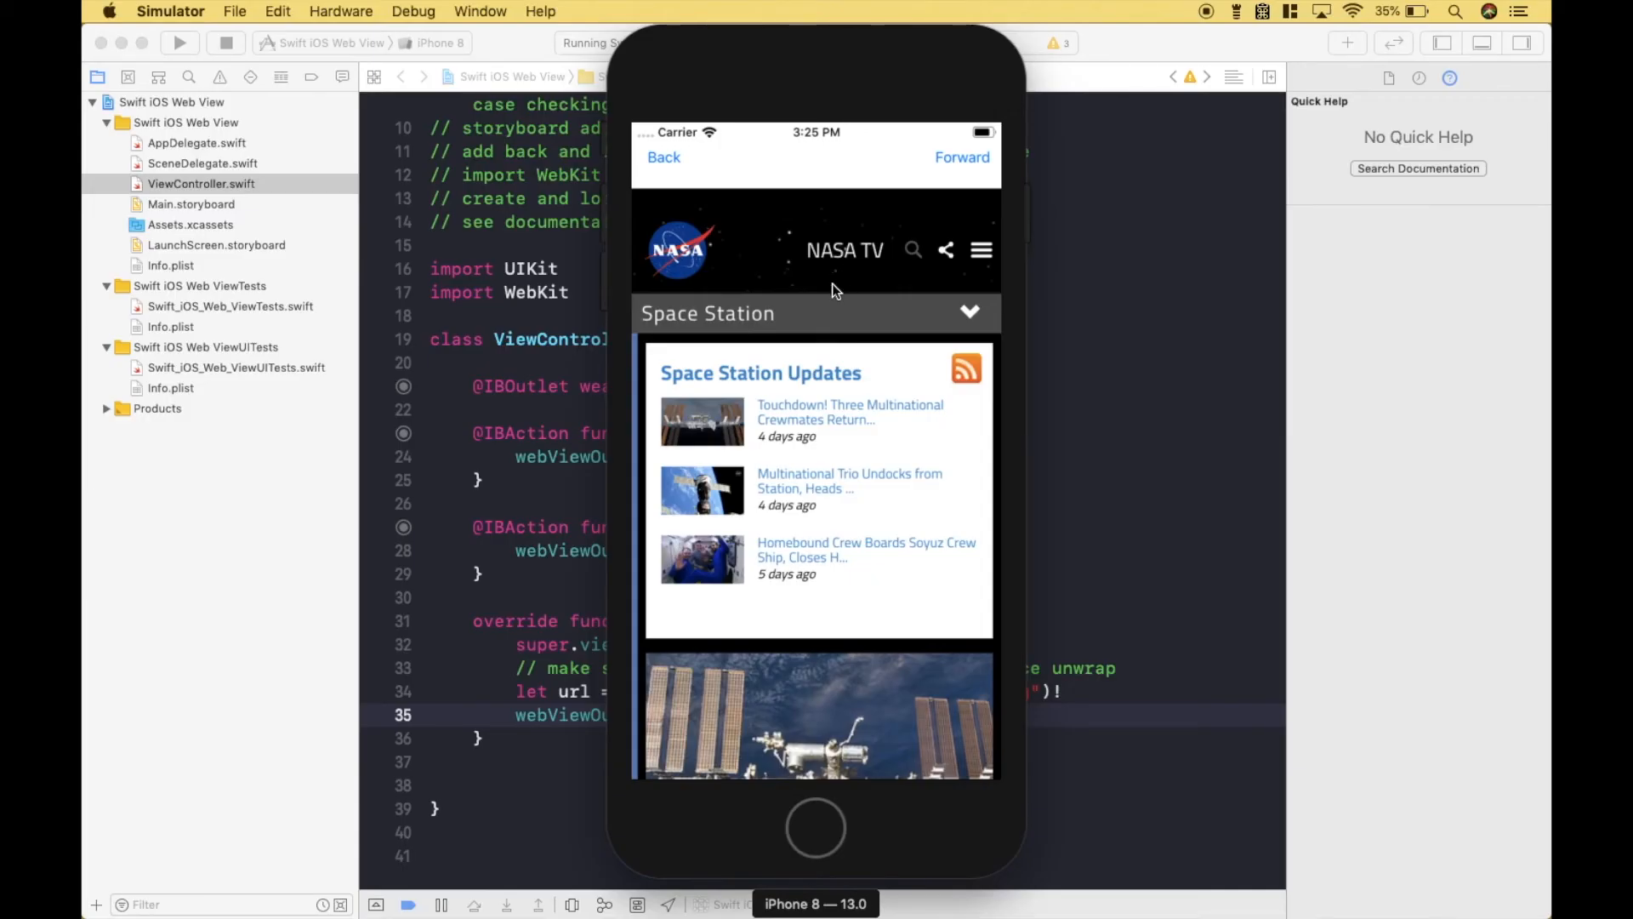